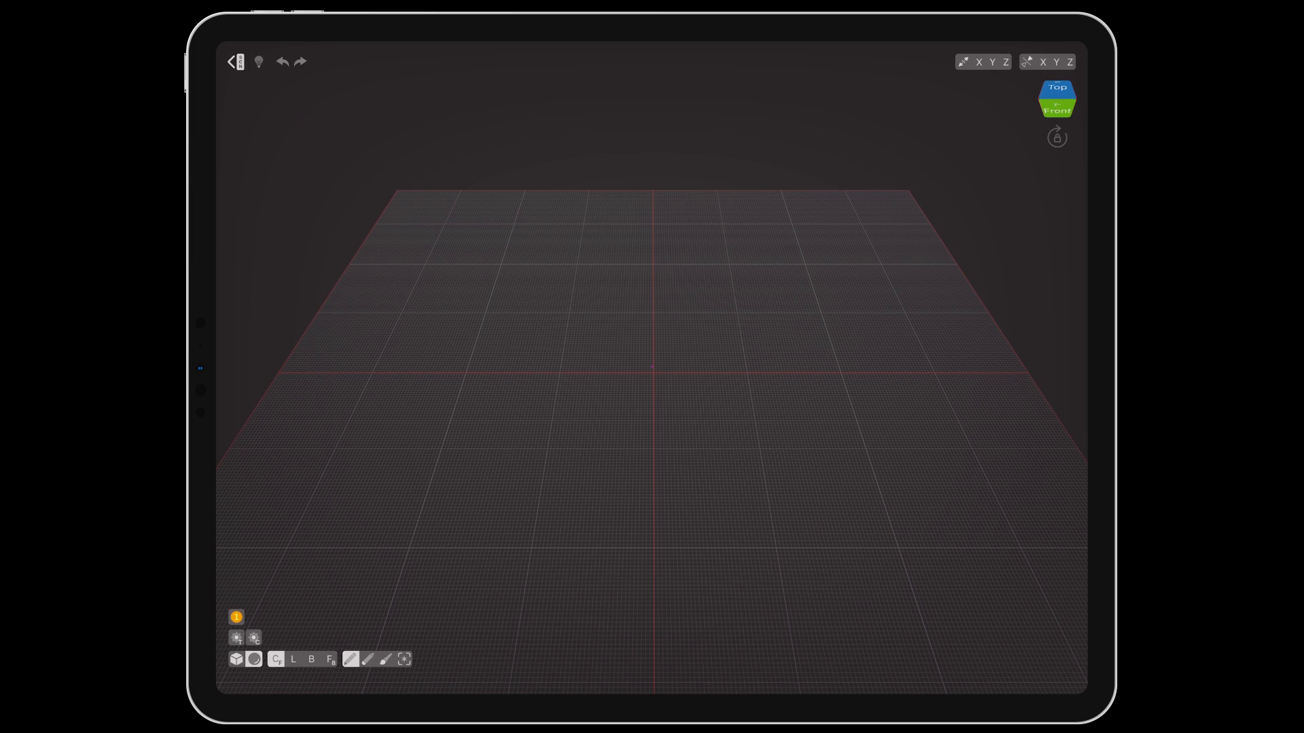
Step: Draw an orange voxel dome on the grid and bring up the Material #1 colour swatches
left_click(237, 61)
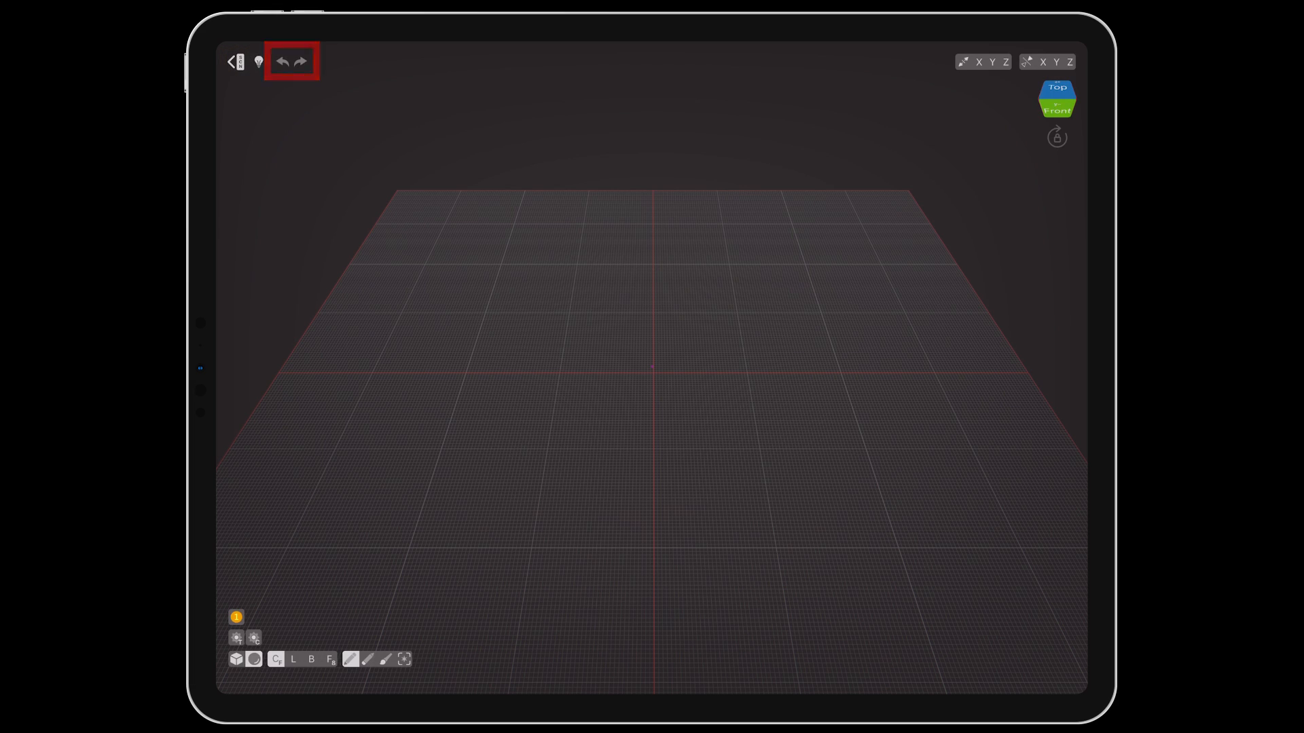
left_click(281, 61)
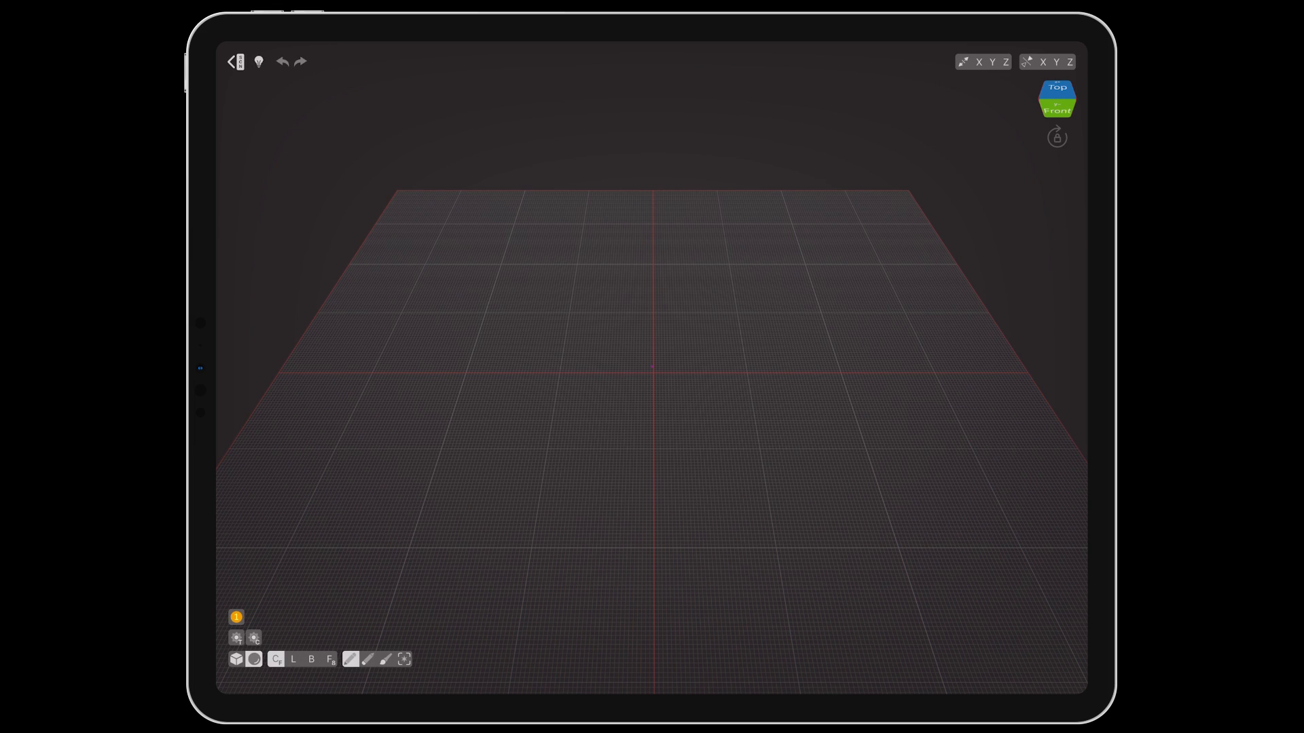
left_click(236, 658)
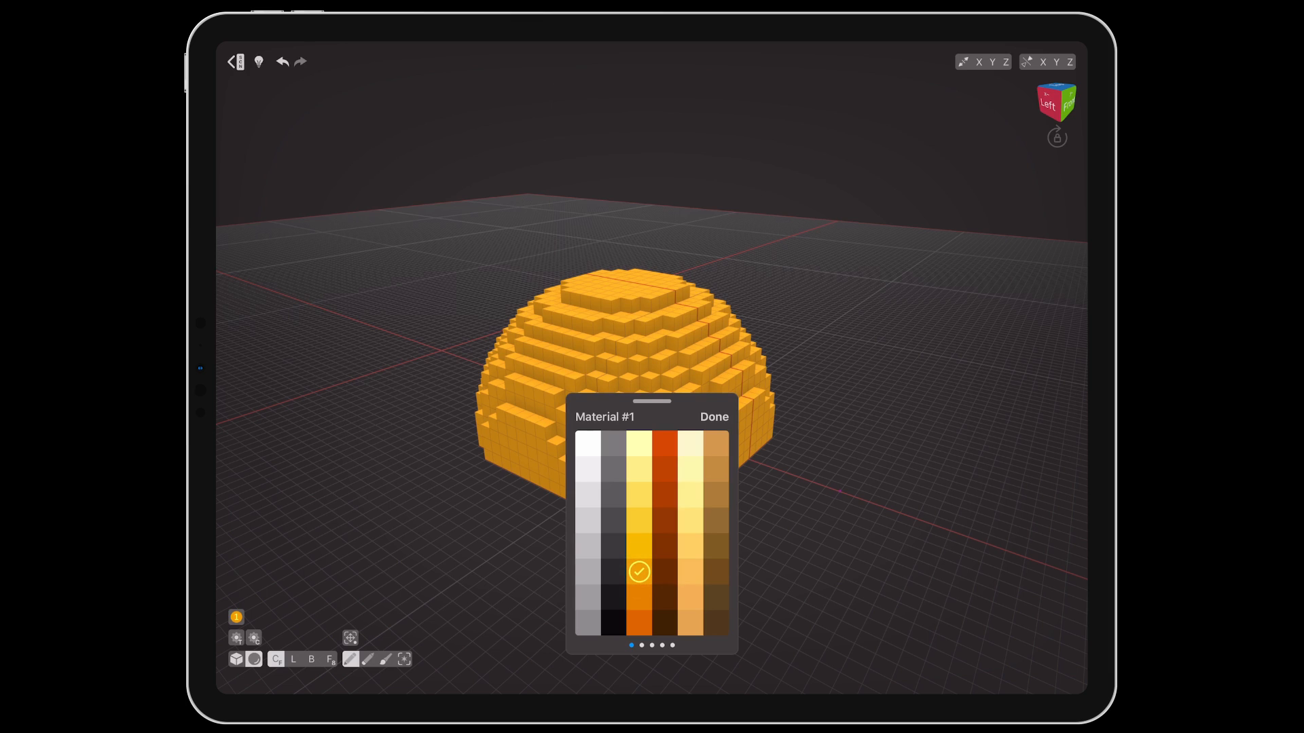
Step: Pick the deep orange swatch, edit it and raise its alpha to about 75.6%
left_click(665, 444)
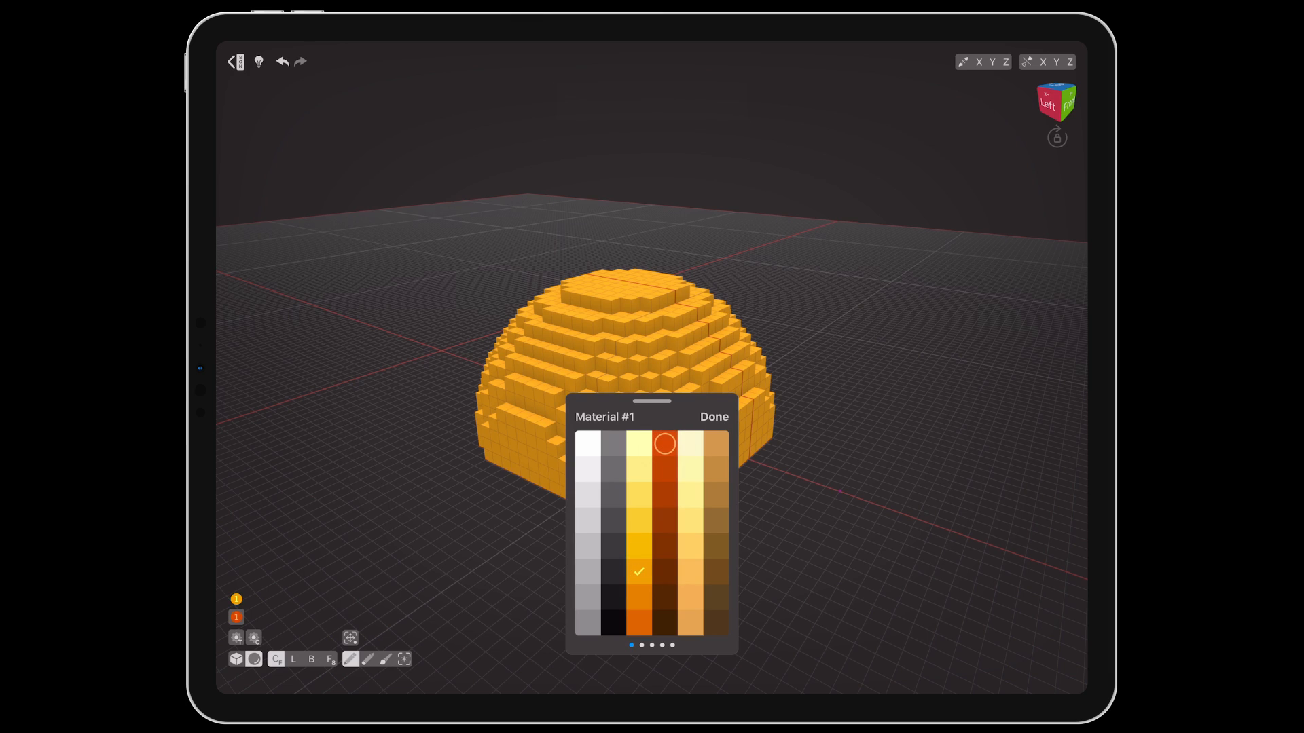
left_click(664, 446)
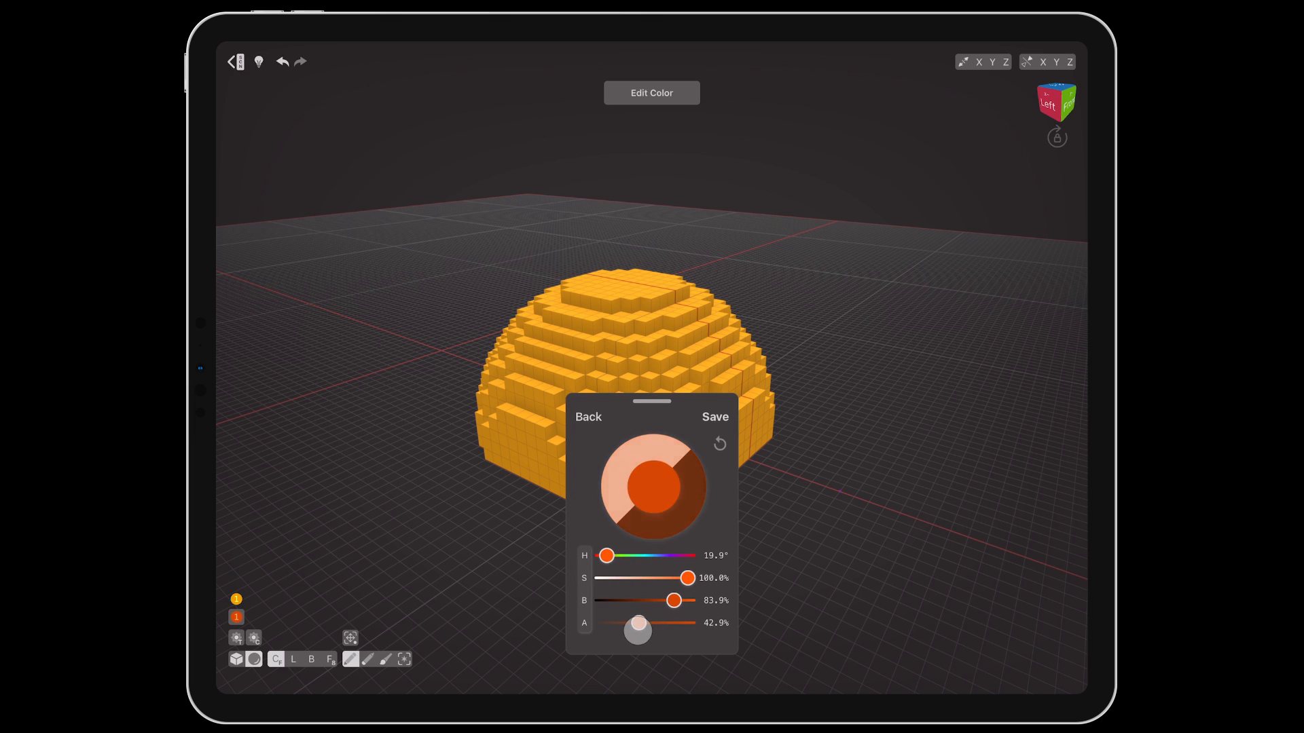
left_click_drag(637, 630, 670, 625)
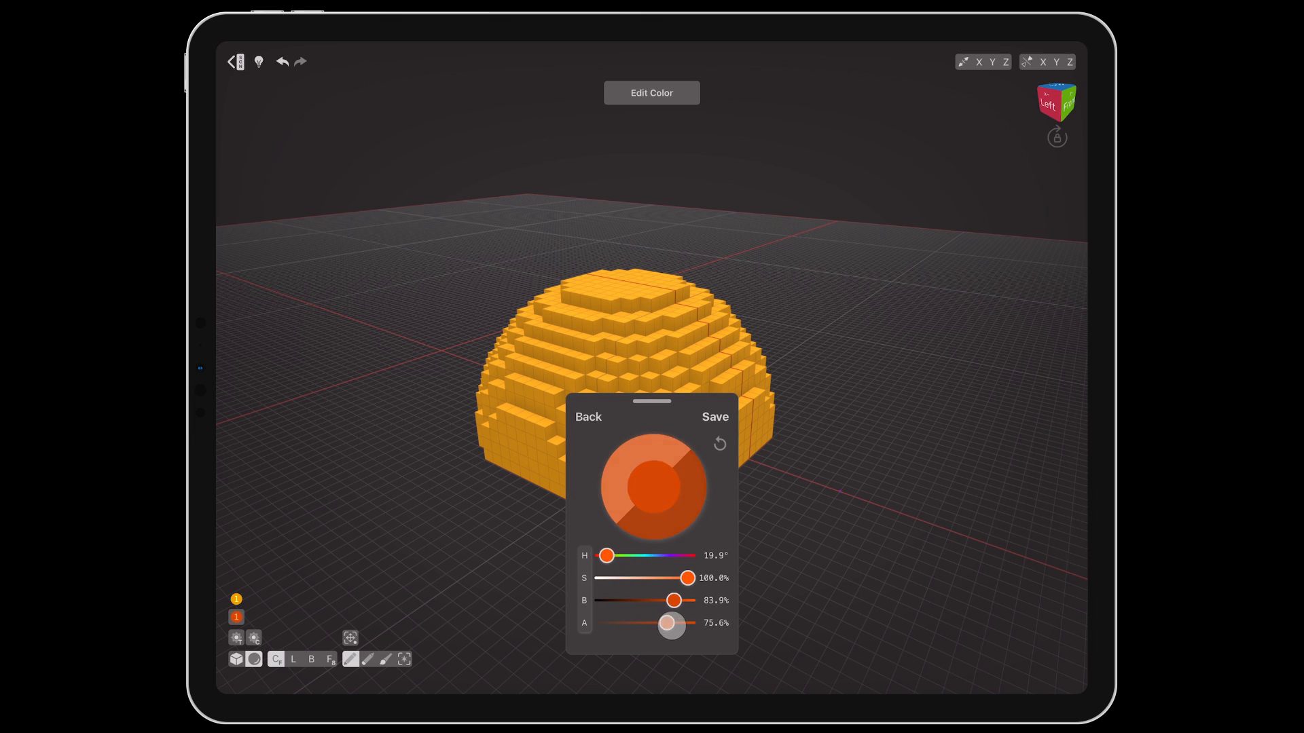
left_click_drag(669, 623, 687, 623)
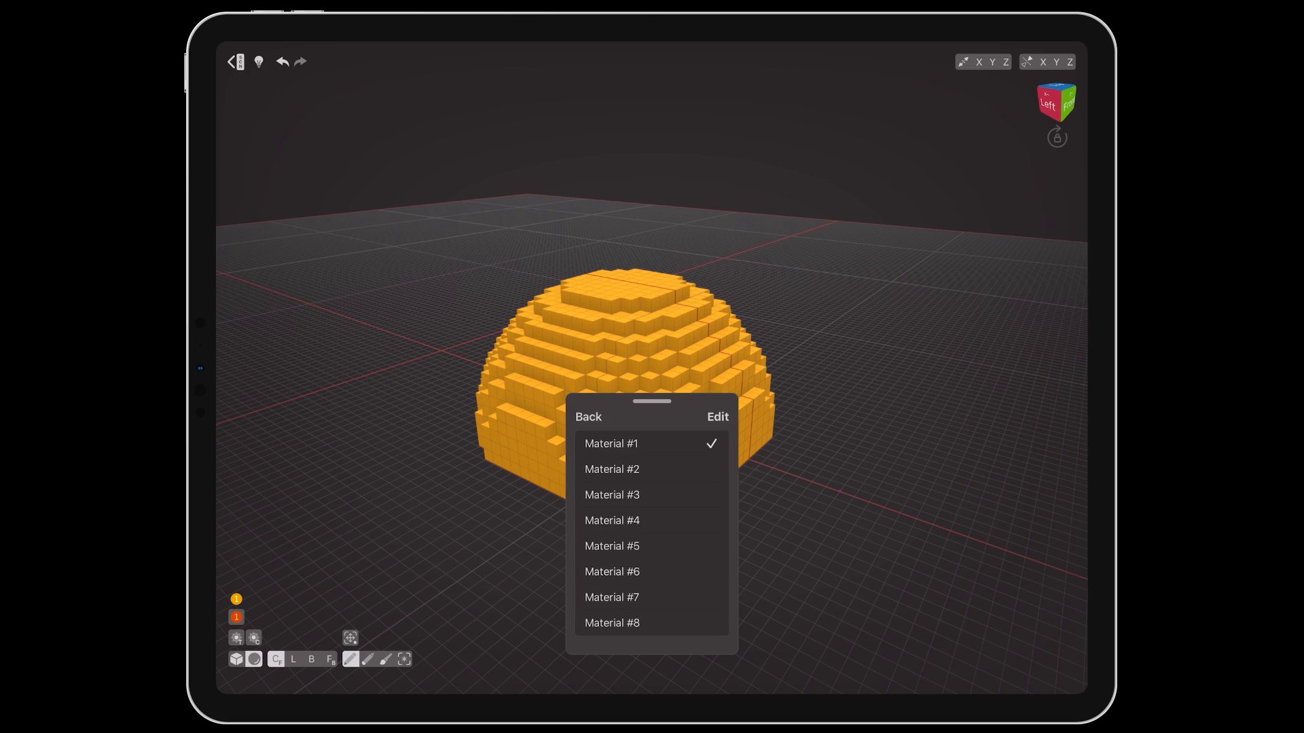
Step: Lower Material #1's roughness, raise metalness and emission, save, and return to the material list
left_click(717, 417)
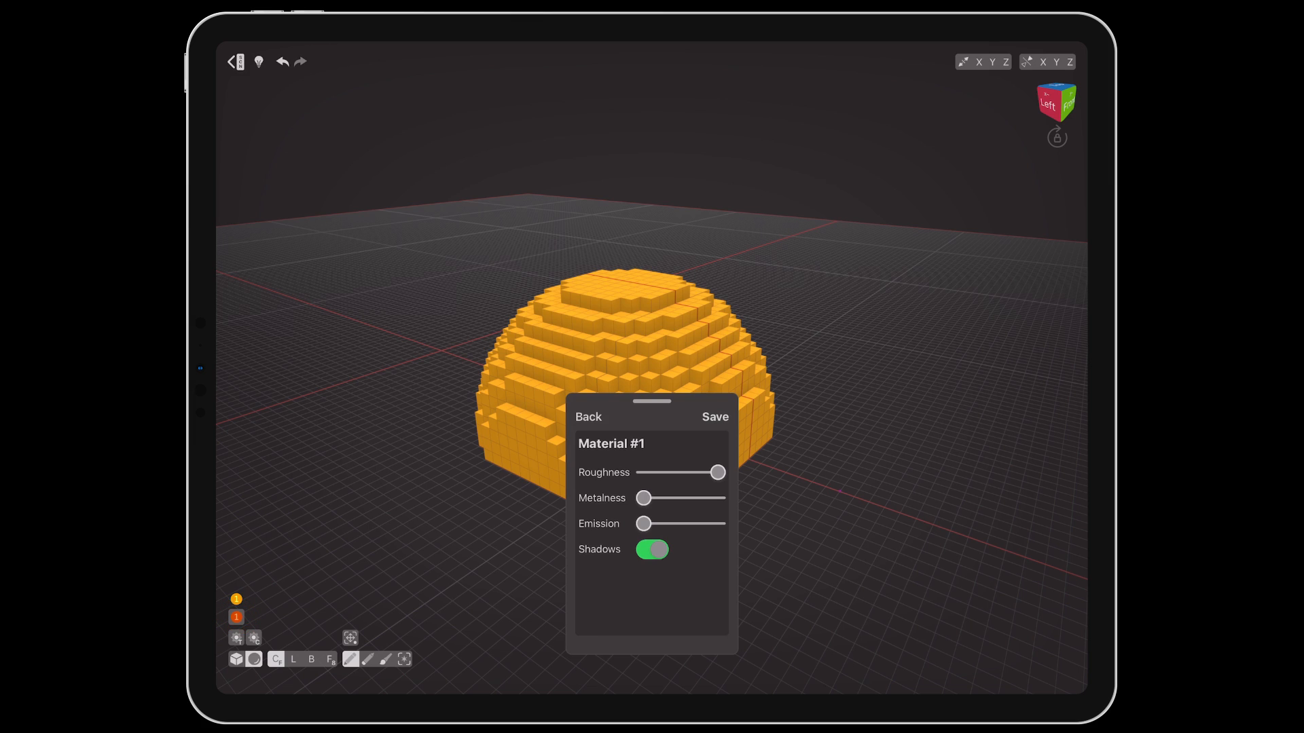
left_click_drag(643, 498, 654, 497)
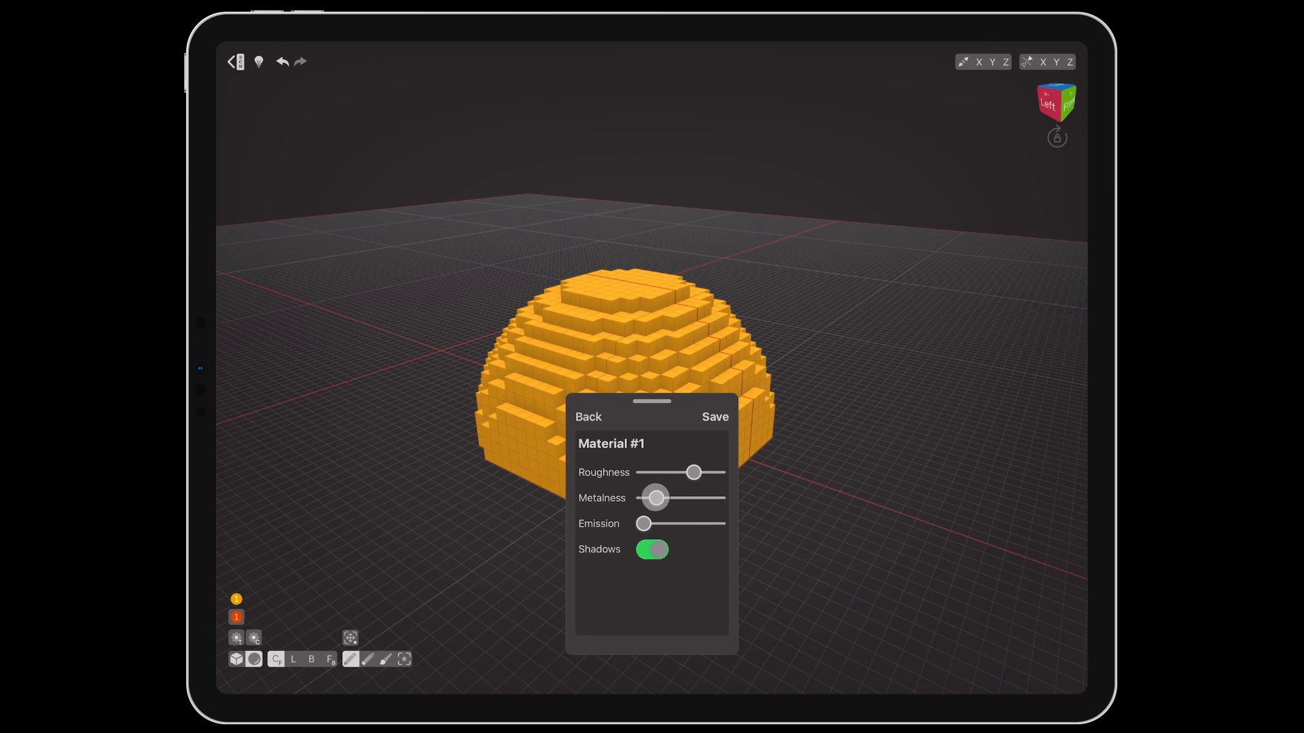
left_click_drag(654, 497, 684, 497)
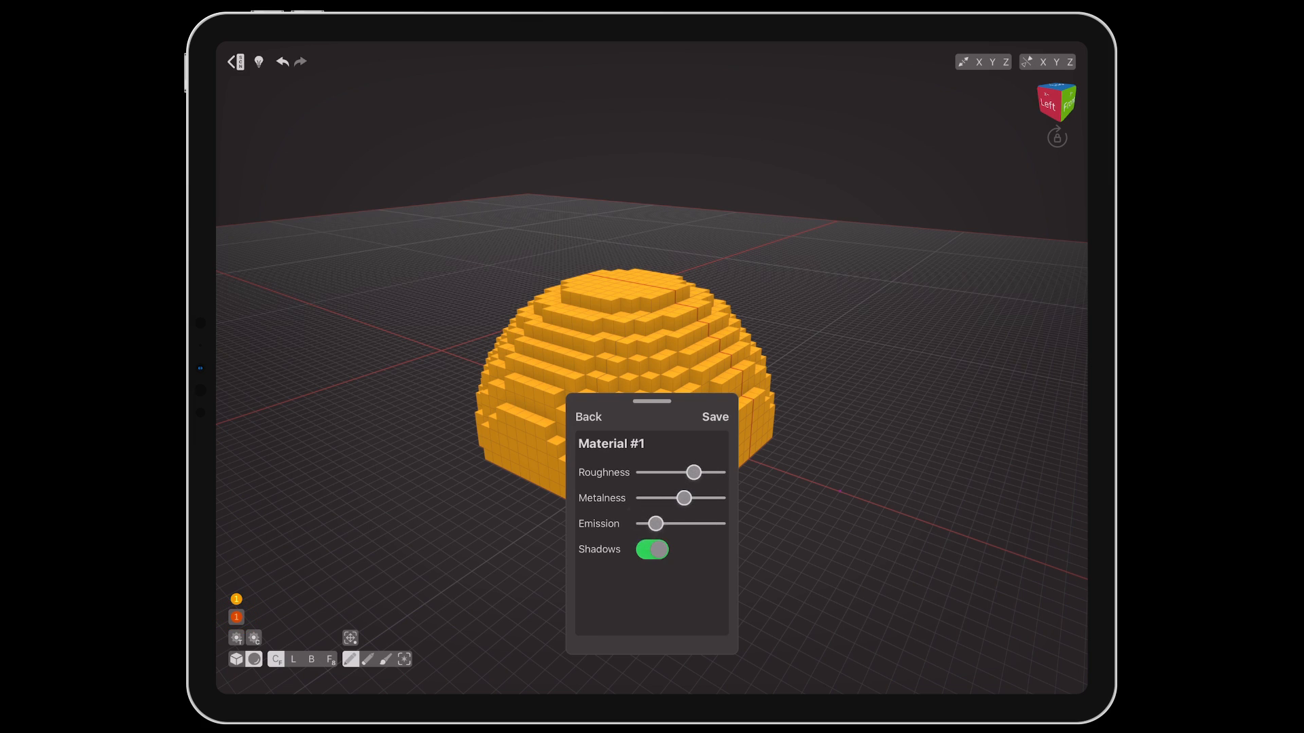
left_click(714, 417)
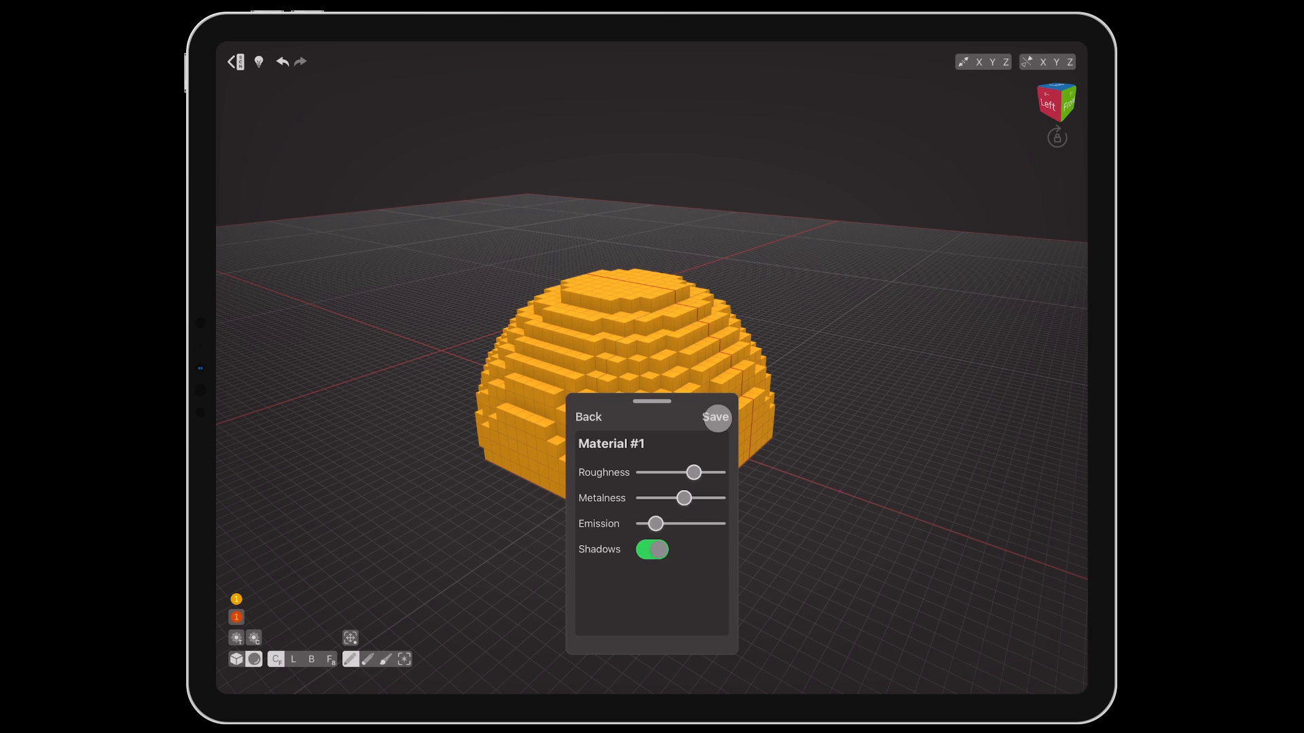
left_click(588, 416)
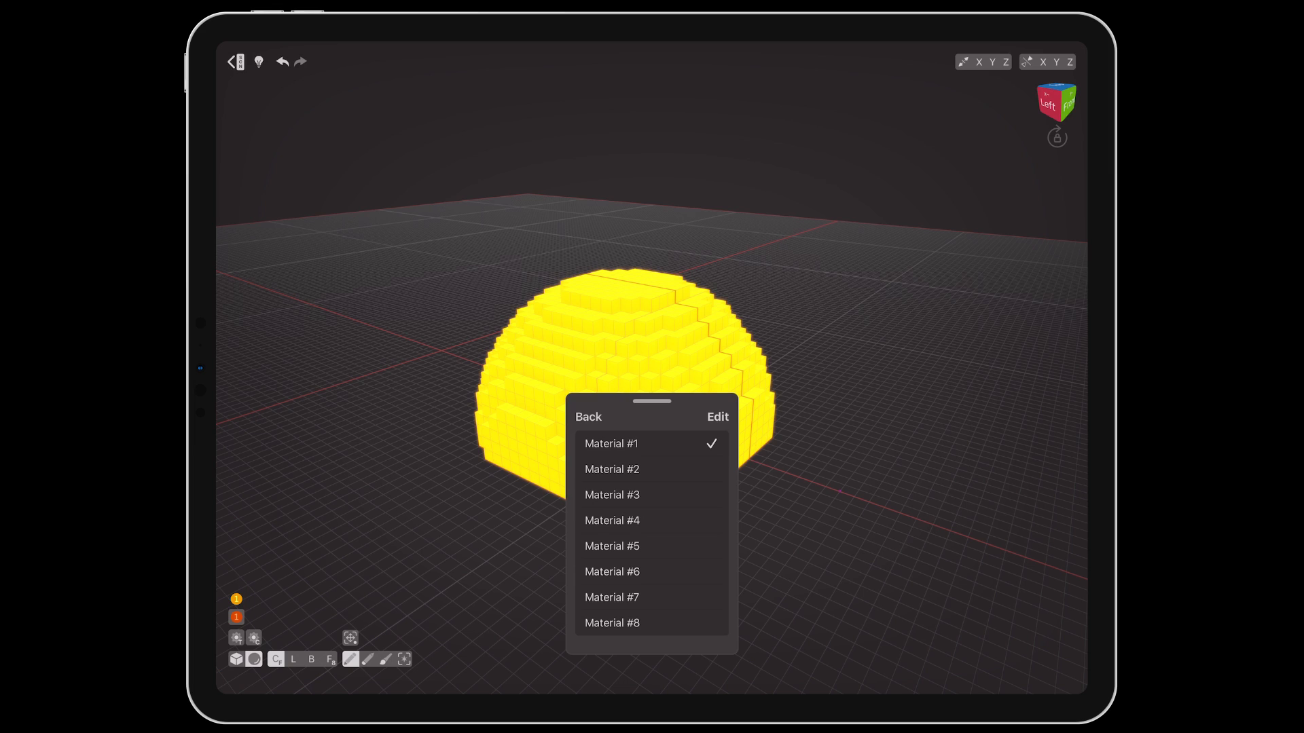
Step: Choose Material #2 with its orange colour and draw a second sphere beside the yellow one
left_click(611, 469)
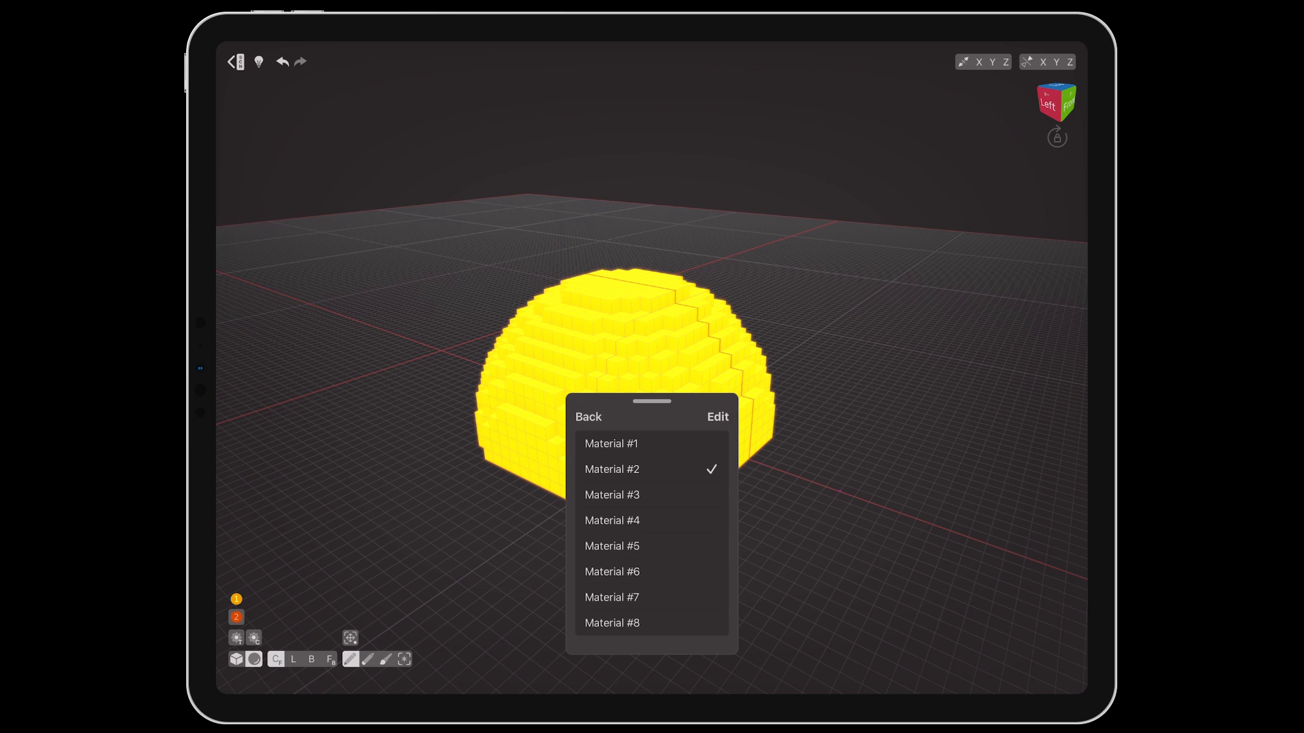
left_click(717, 417)
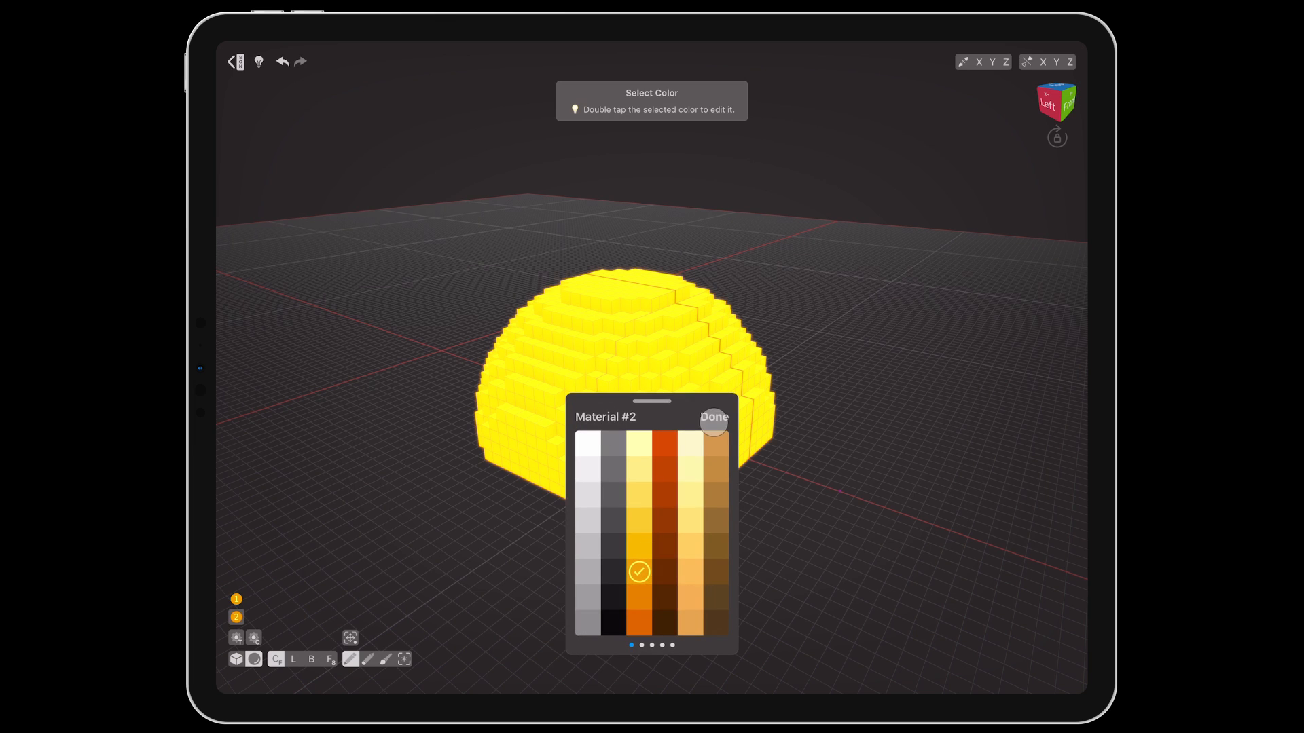
left_click(713, 417)
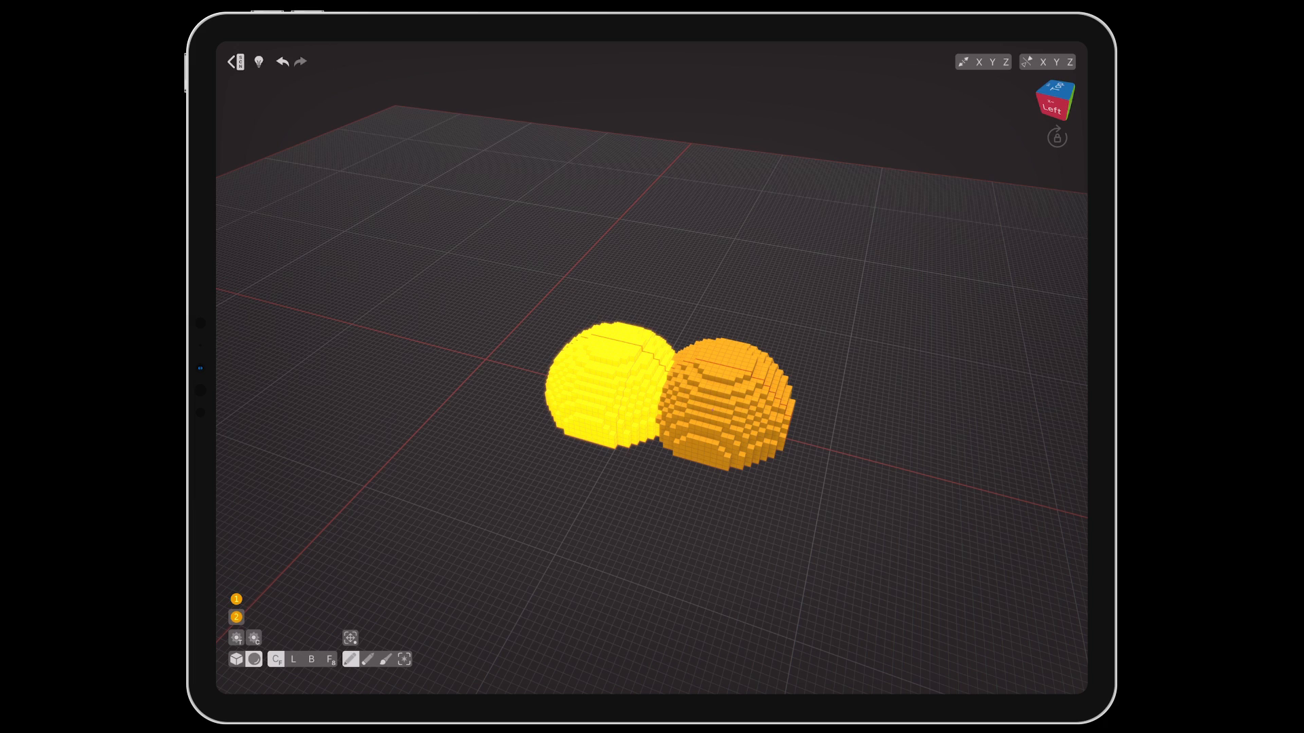
left_click(236, 617)
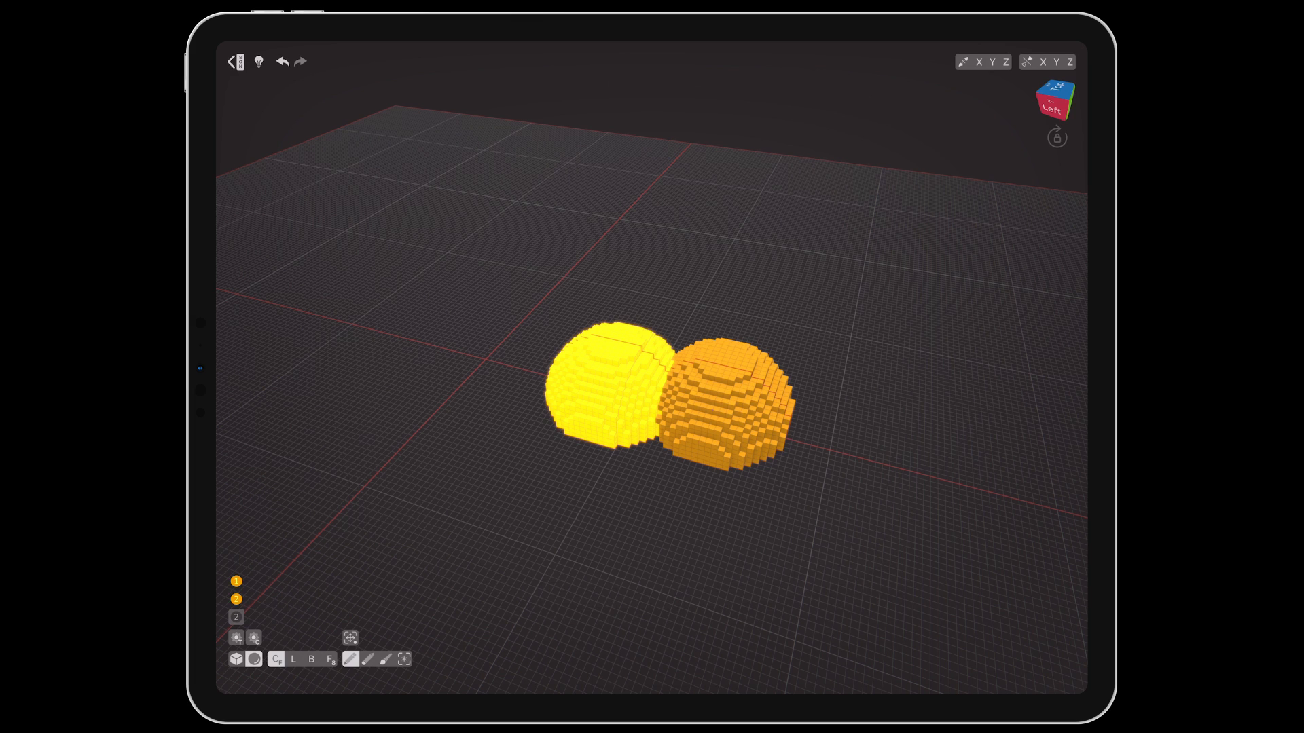
Step: Paint domes with Random Brush Color toggled, colour pressure High, then Uniform Brush Texture
left_click(236, 638)
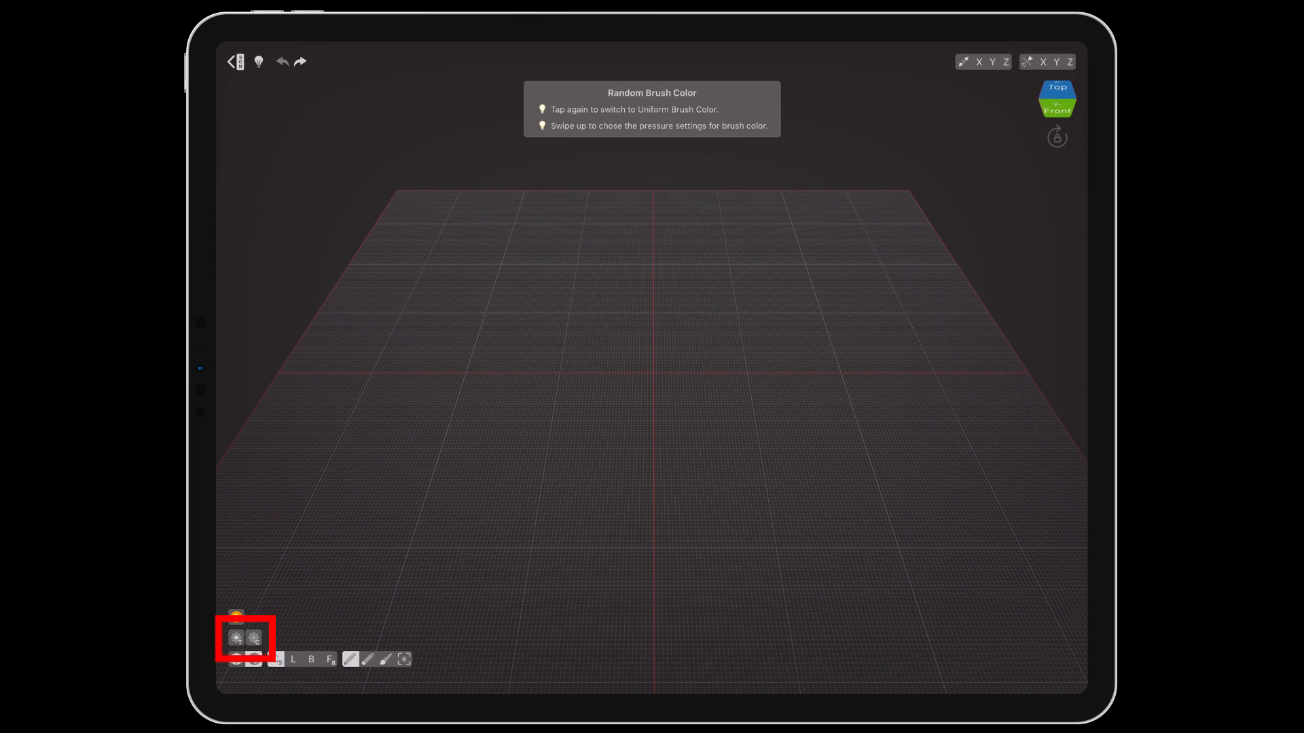
left_click(533, 332)
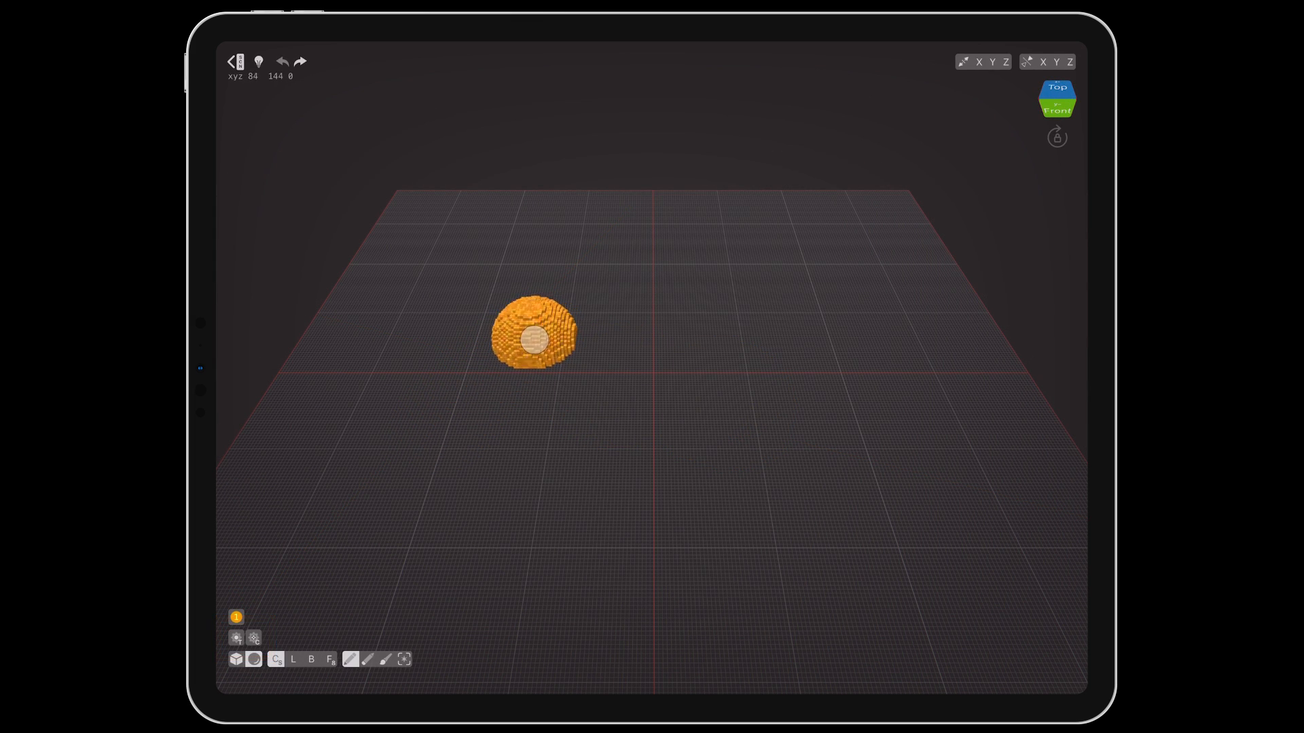
left_click(236, 639)
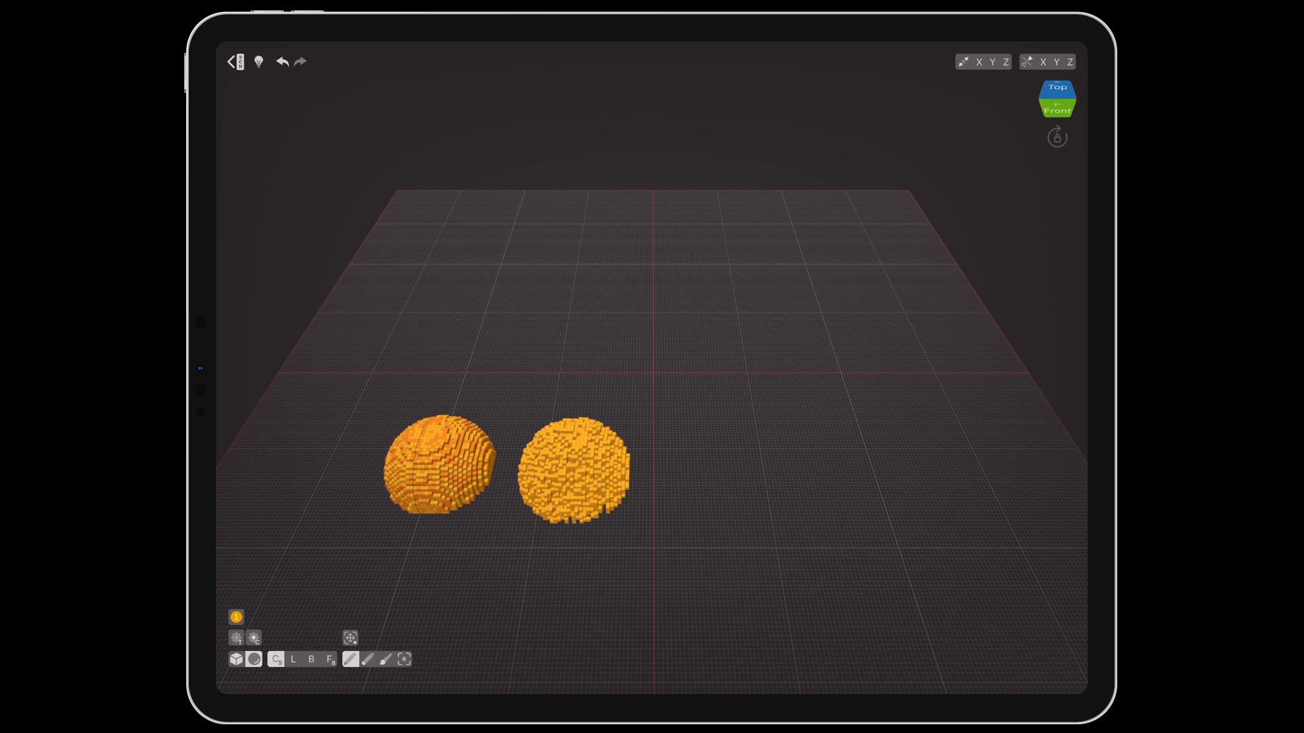
left_click(236, 616)
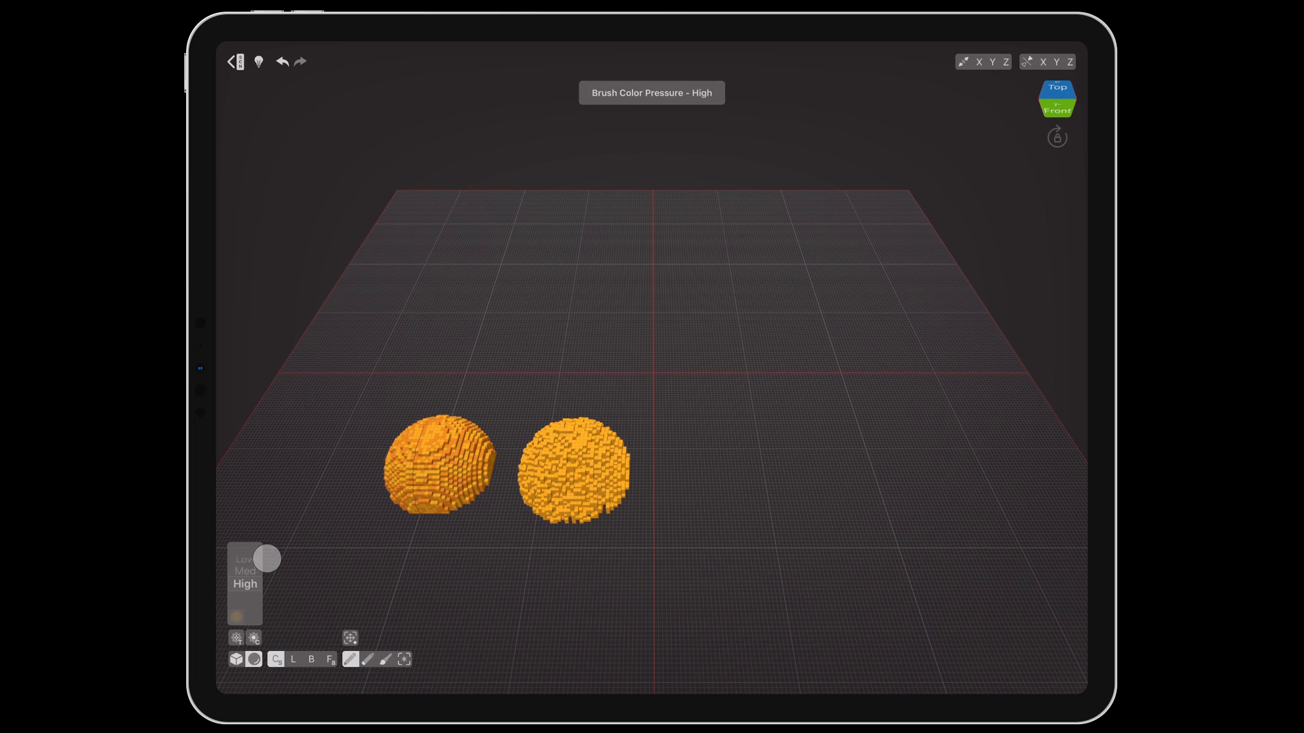
left_click(234, 638)
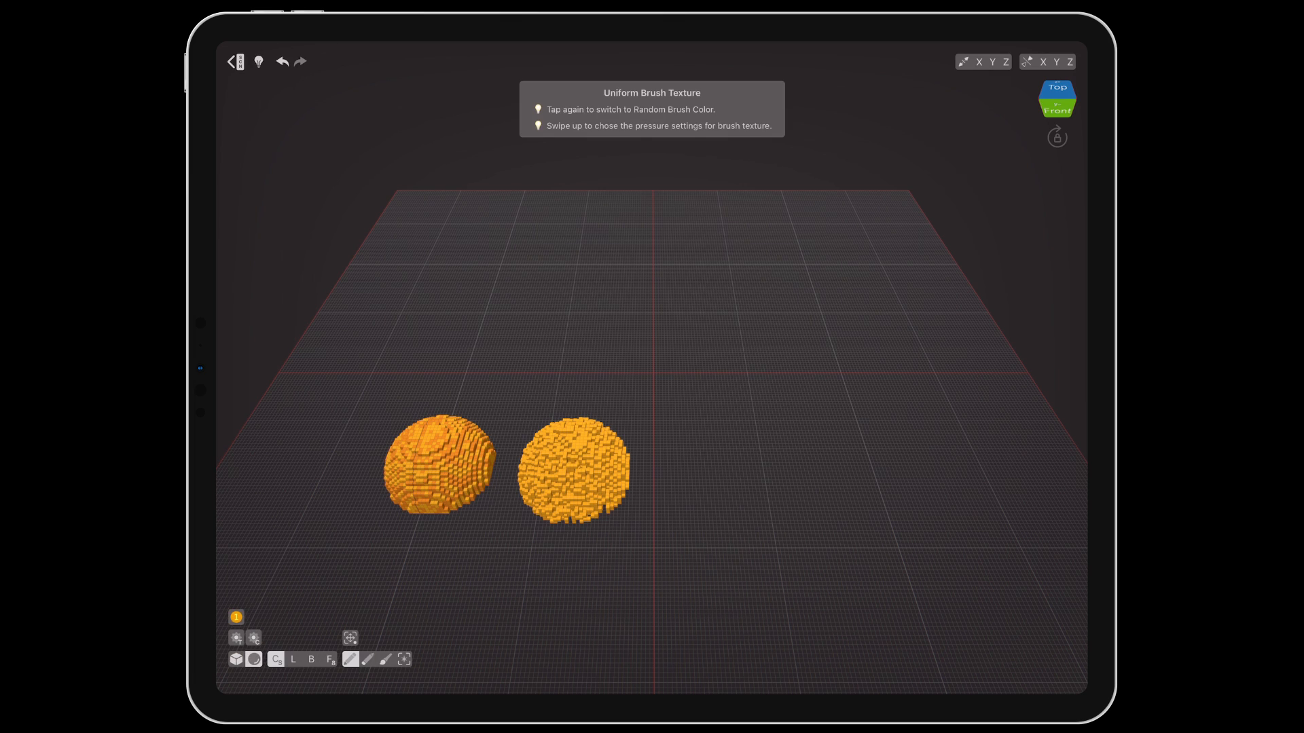
left_click(526, 343)
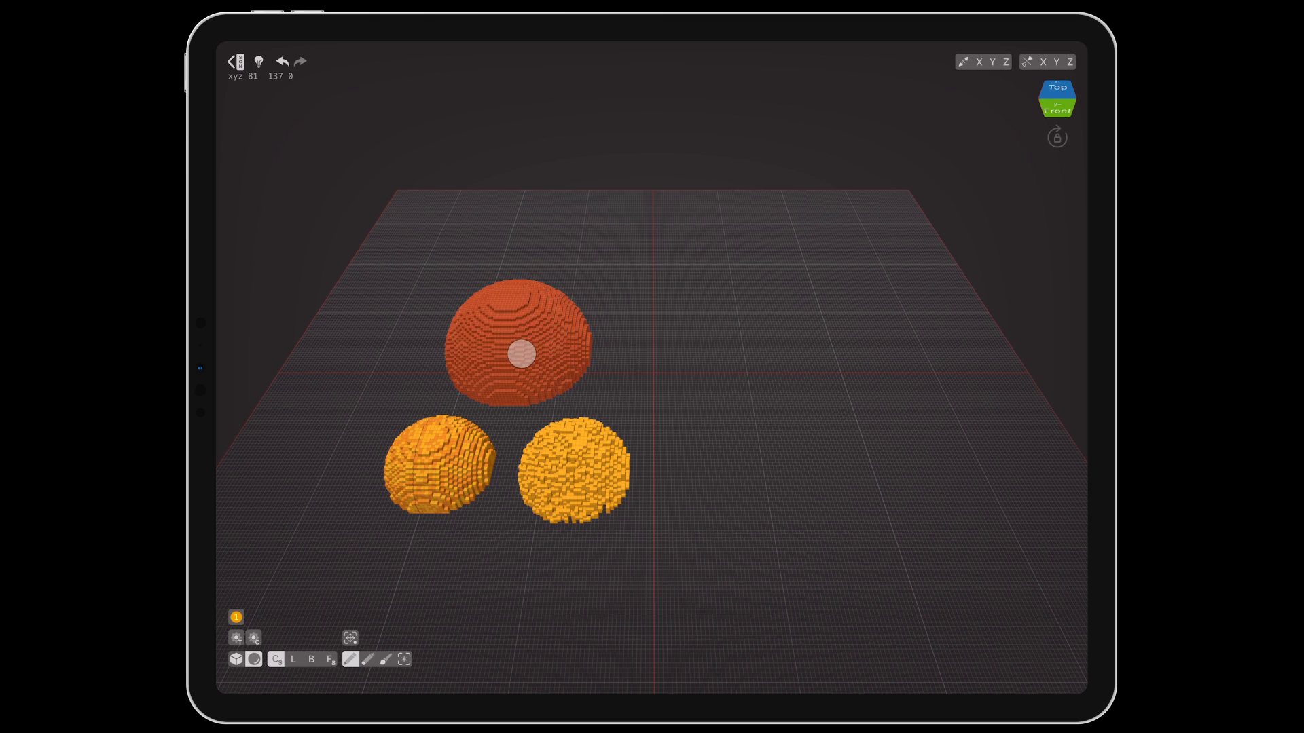
left_click(277, 659)
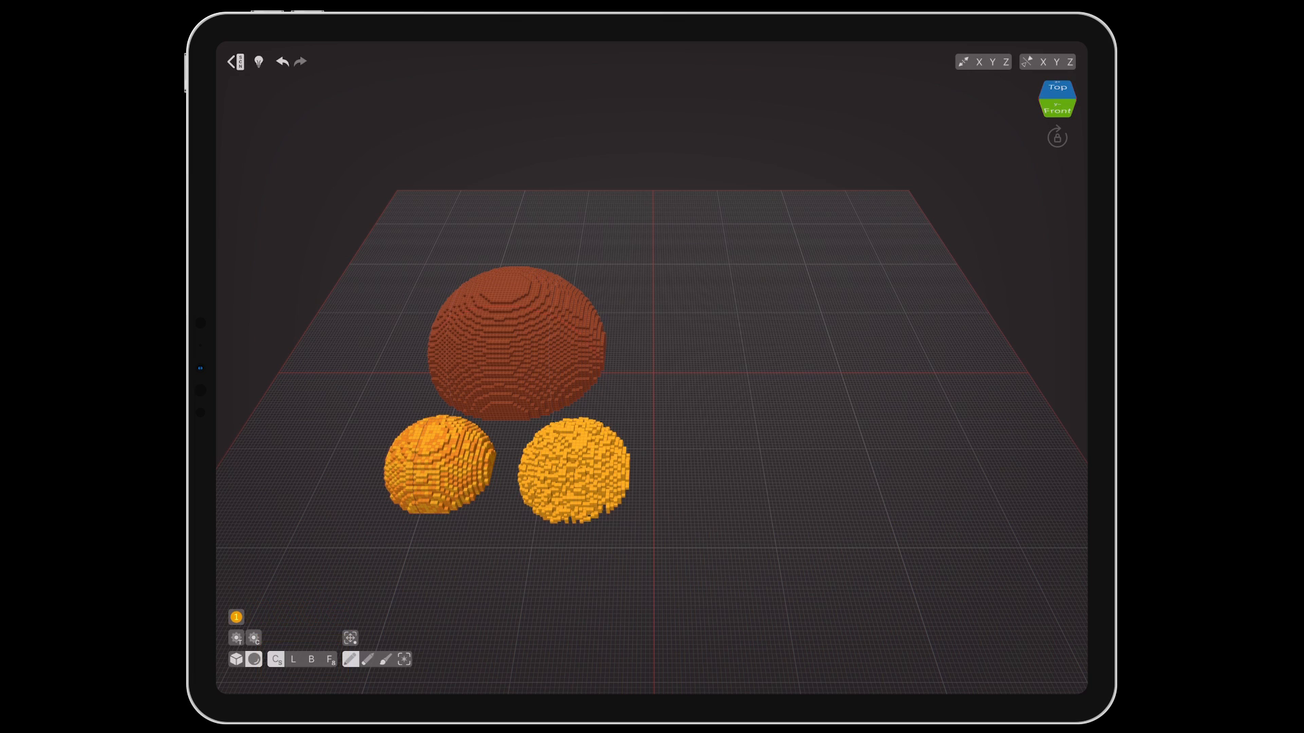
left_click(293, 659)
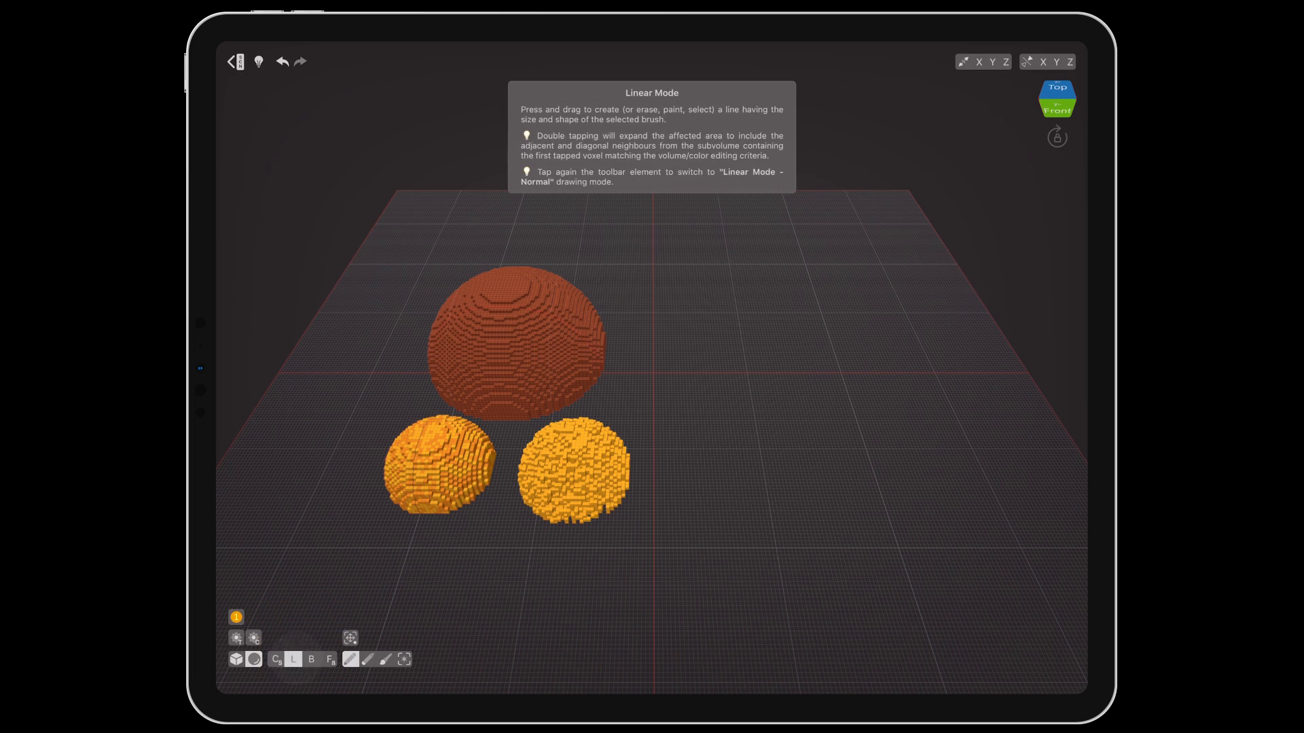
left_click(331, 660)
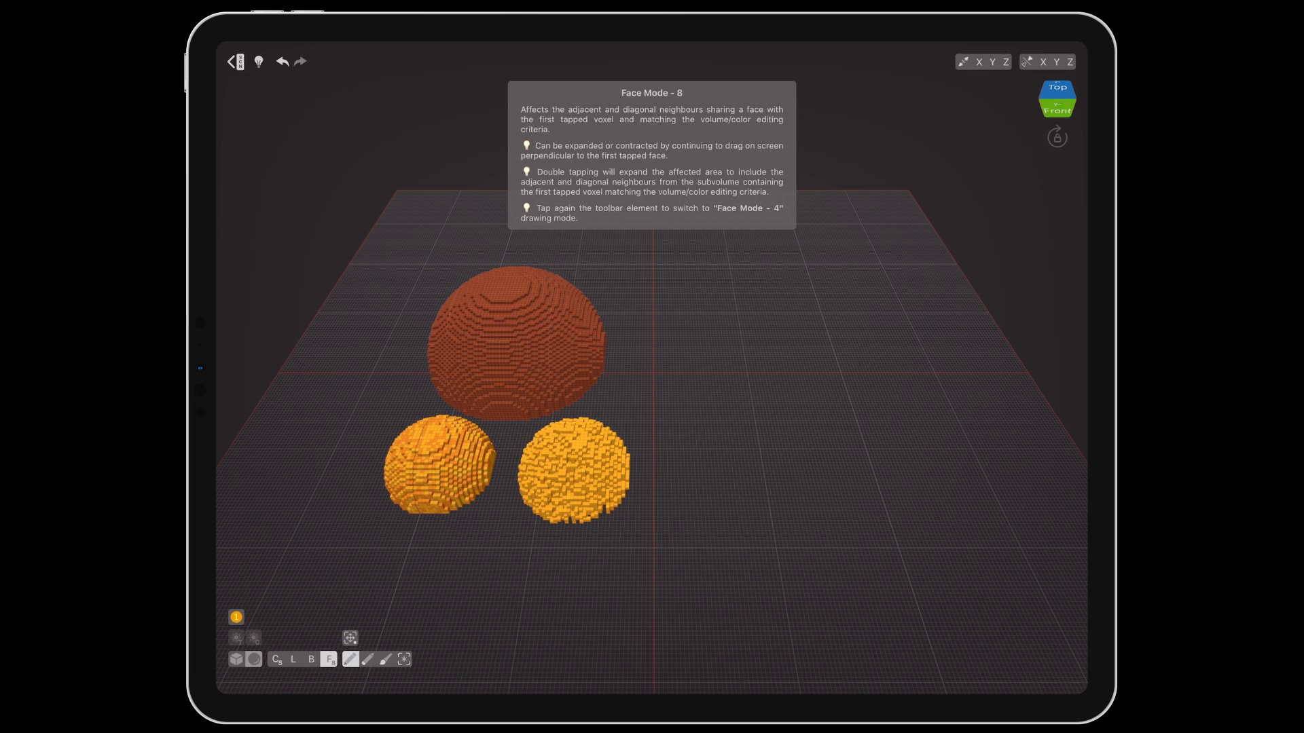
left_click(275, 658)
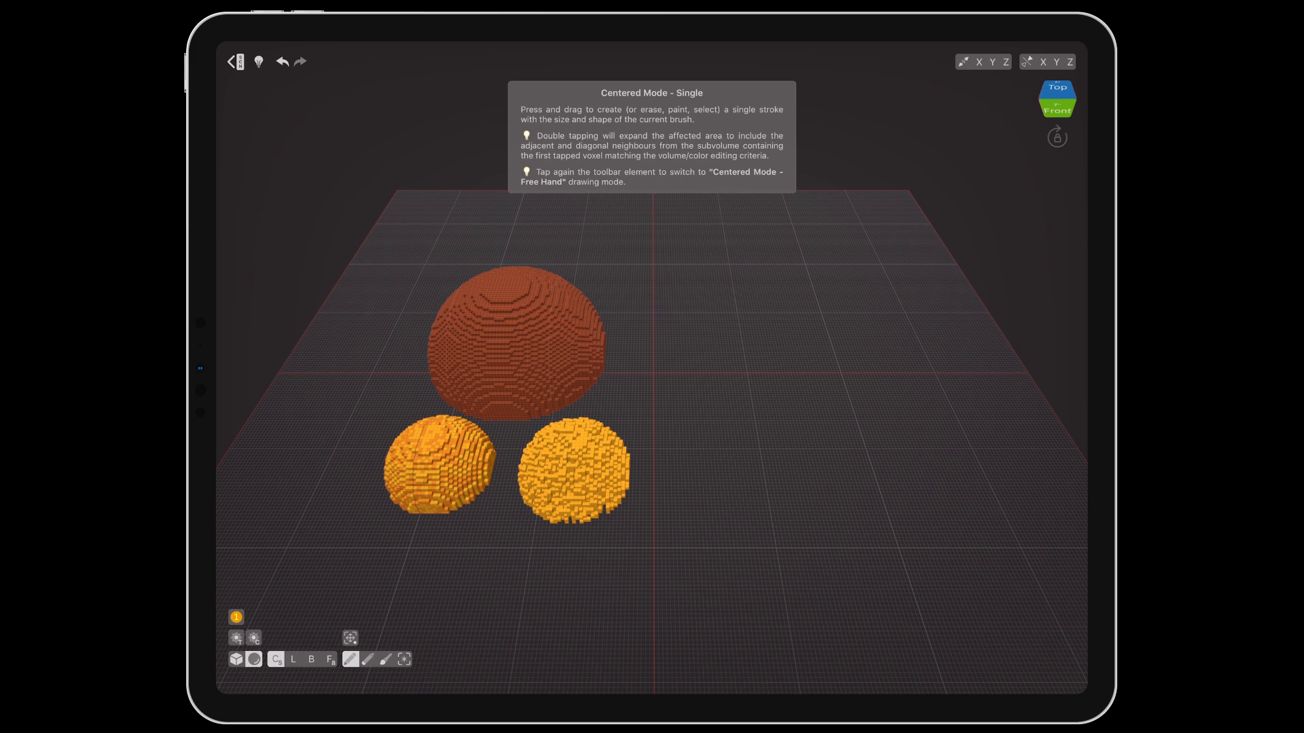
Step: Sketch a winding tube and extra domes, then undo the strokes until the grid is empty
left_click(689, 395)
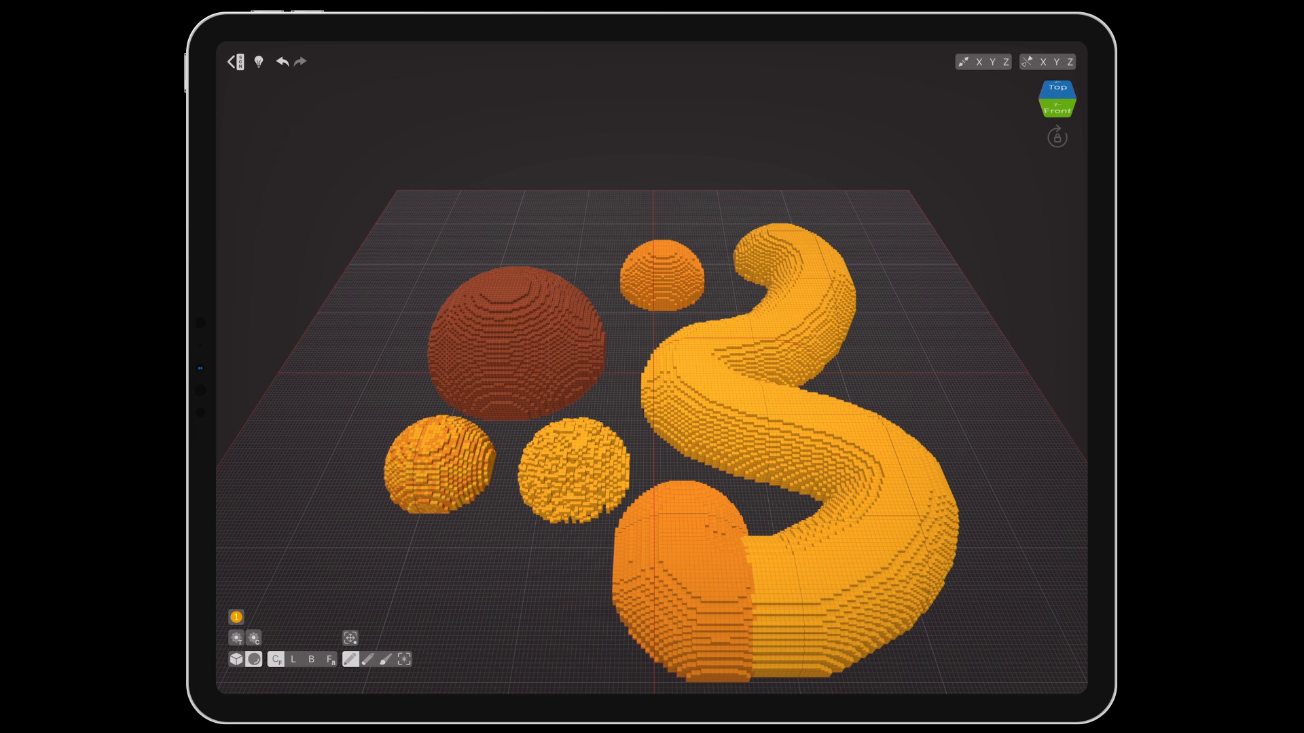
left_click(281, 61)
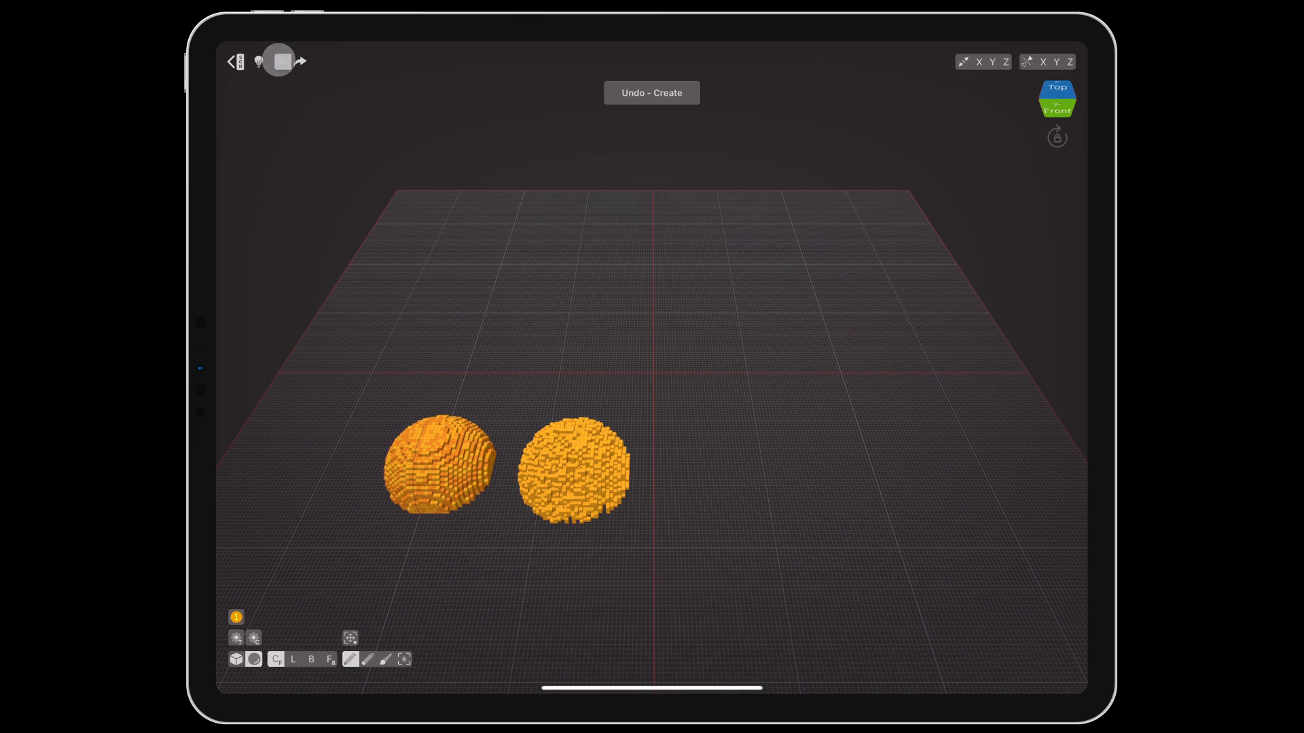
left_click(278, 62)
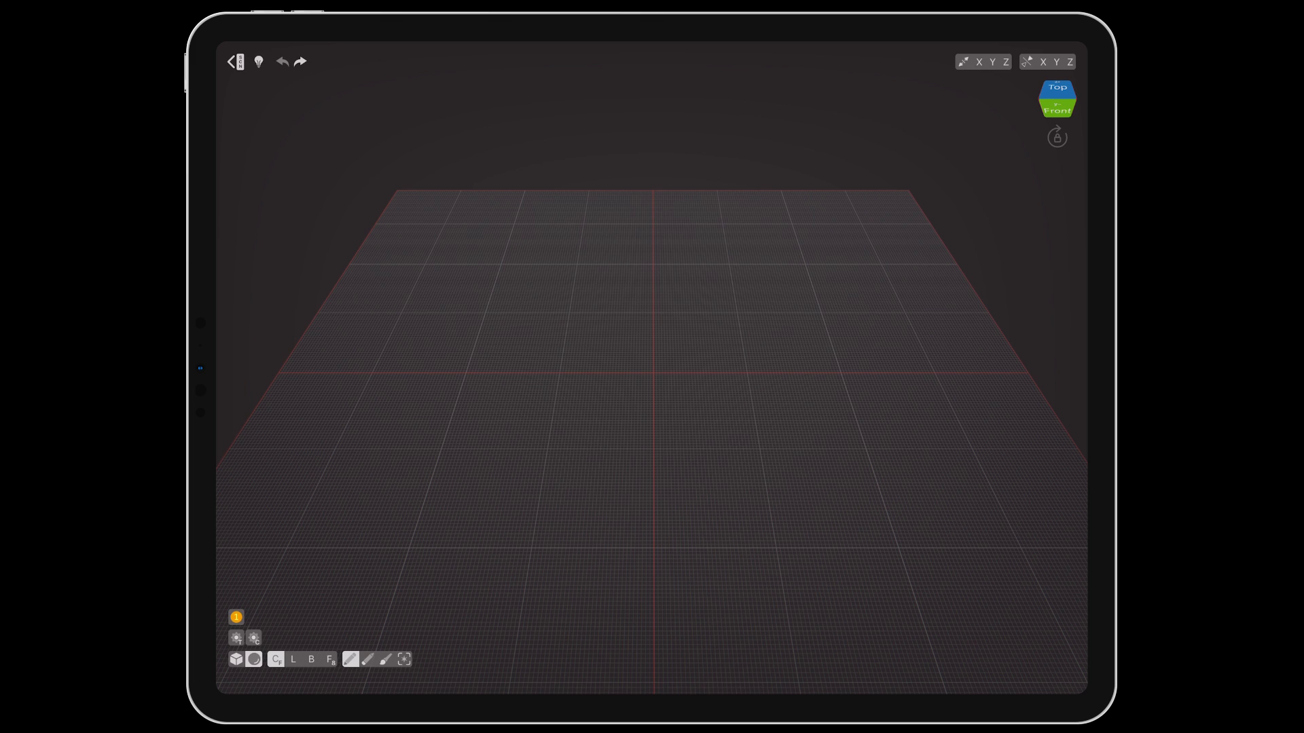
left_click(293, 659)
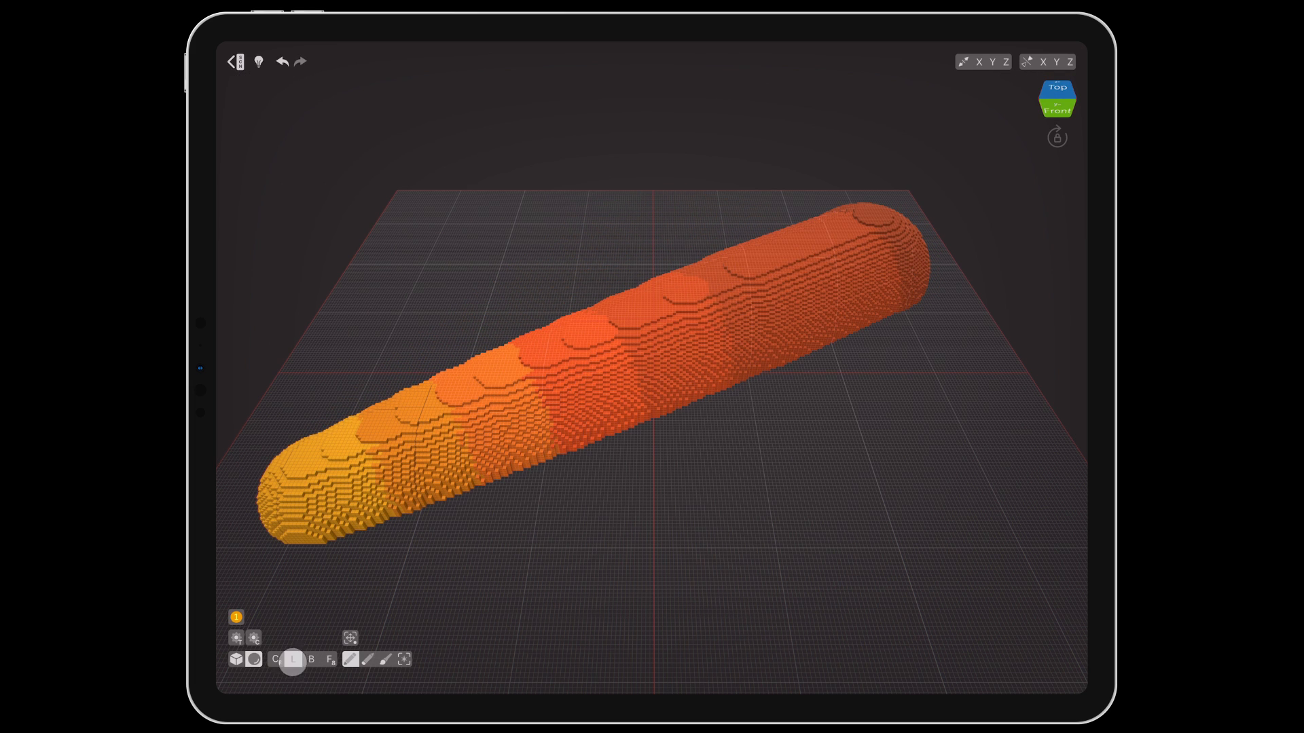
Step: Add a large capsule above the orange stroke and an upright pillar crossing it
left_click(294, 660)
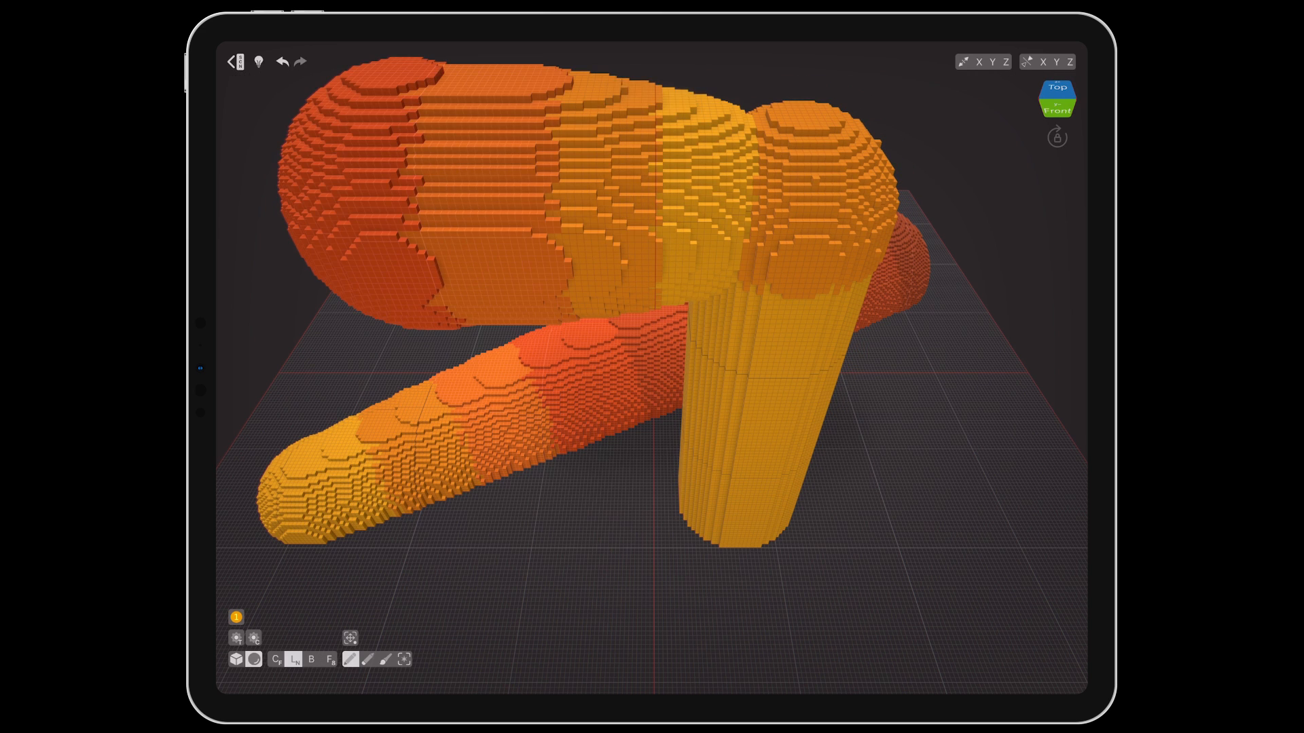
left_click(311, 658)
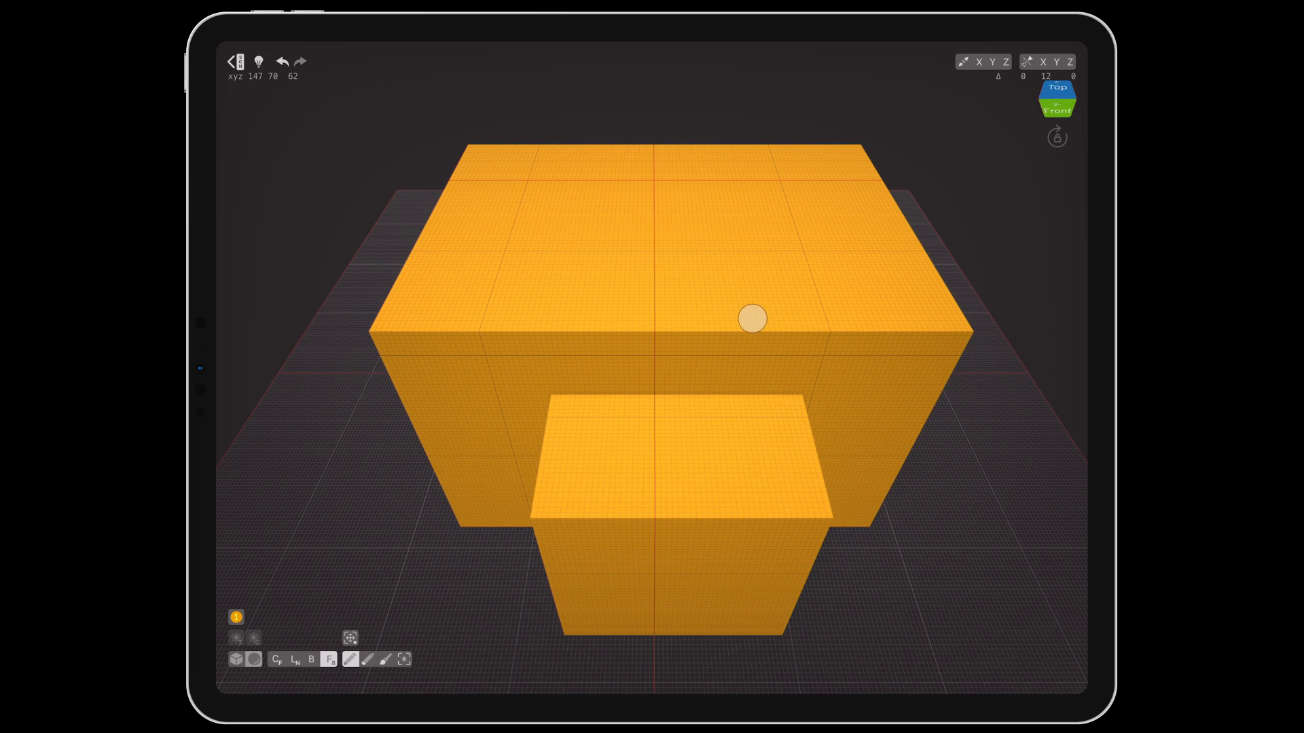
Step: Drag out two green boxes rising from the tiled floor
left_click_drag(751, 318, 774, 478)
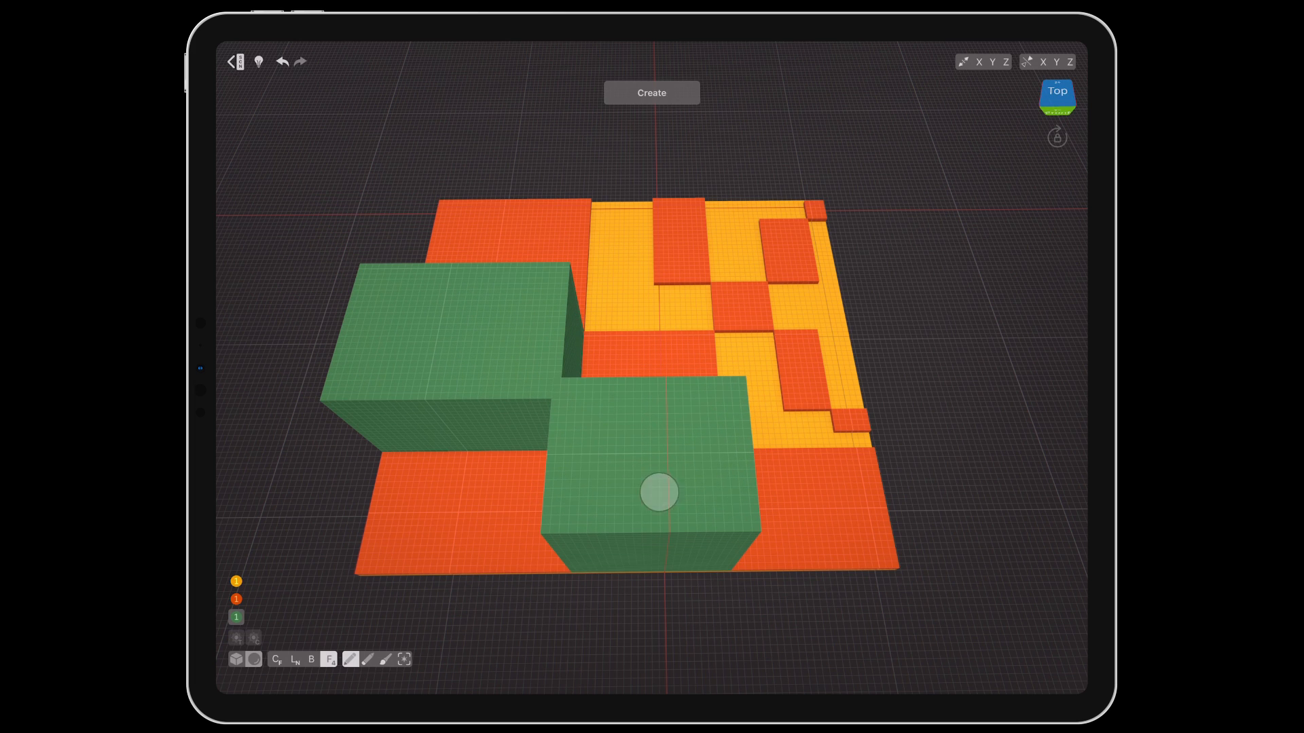
left_click_drag(657, 493, 786, 425)
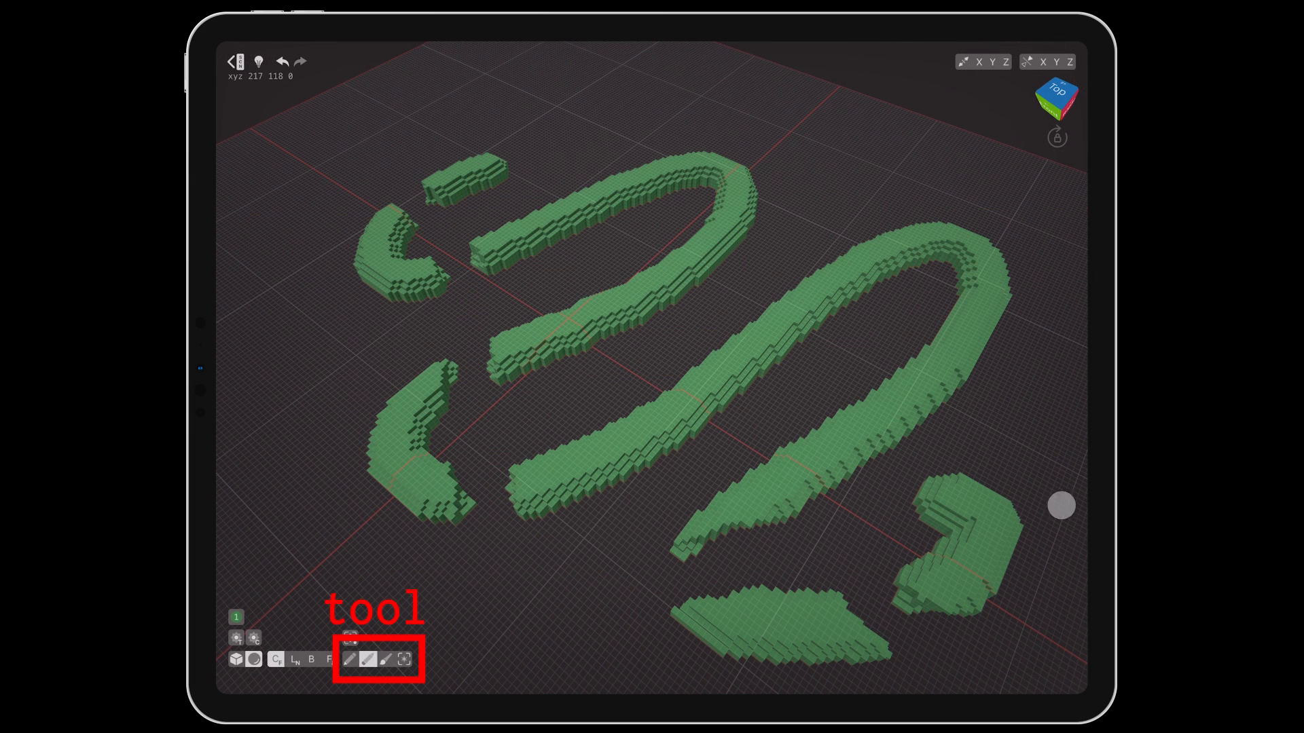
Step: Paint orange bands over the green strokes, then switch to Select and show the Selection options
left_click(383, 659)
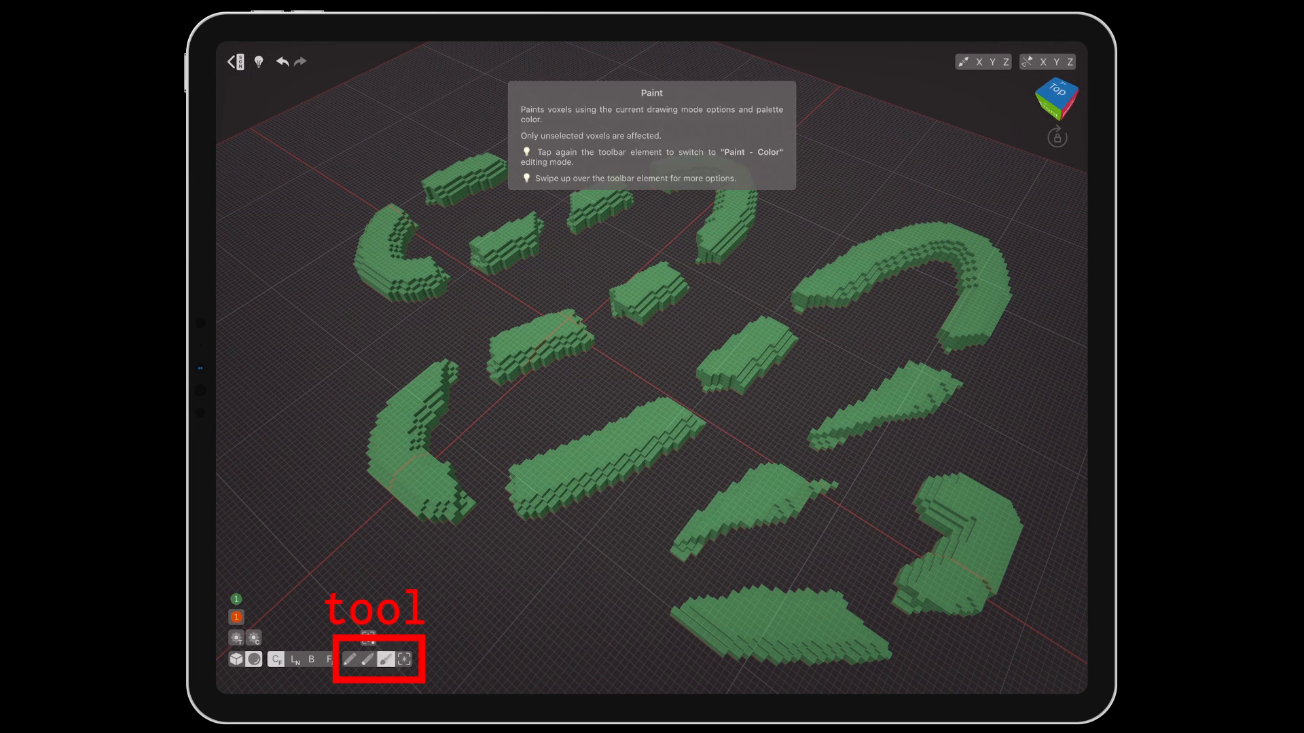
left_click(916, 604)
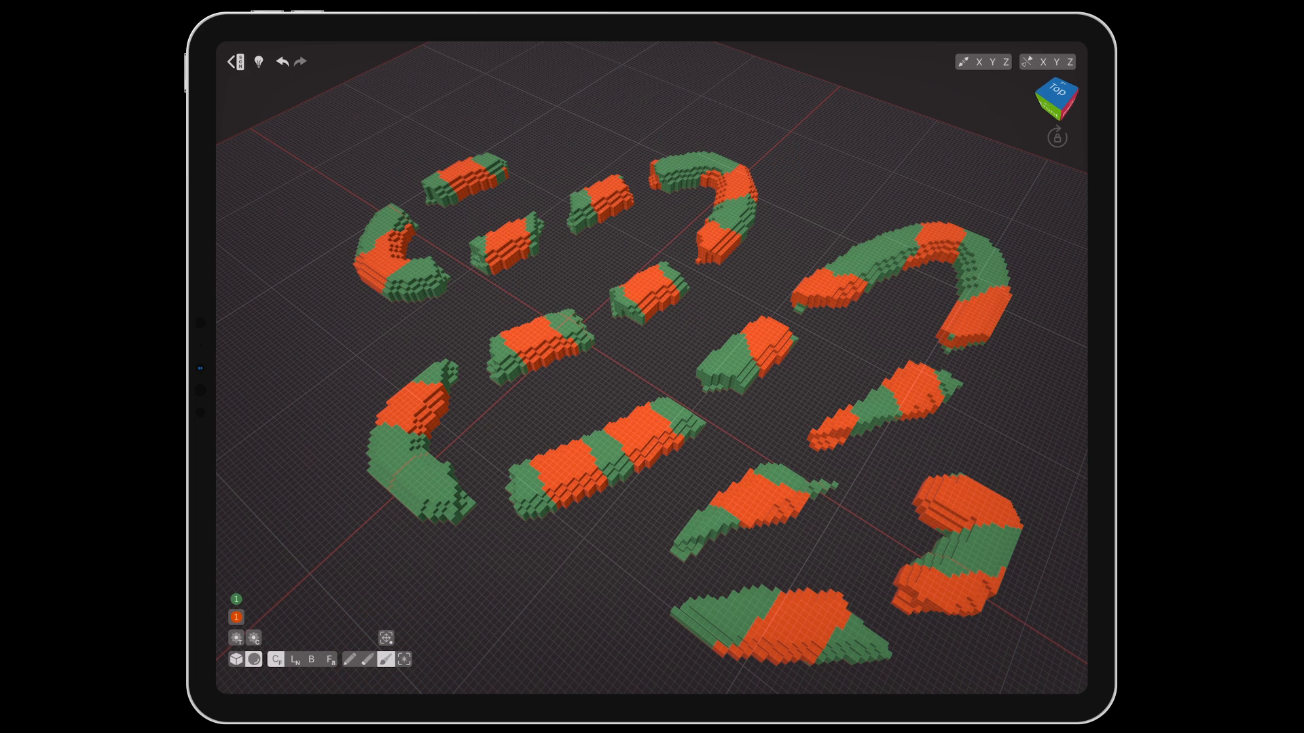
left_click(403, 658)
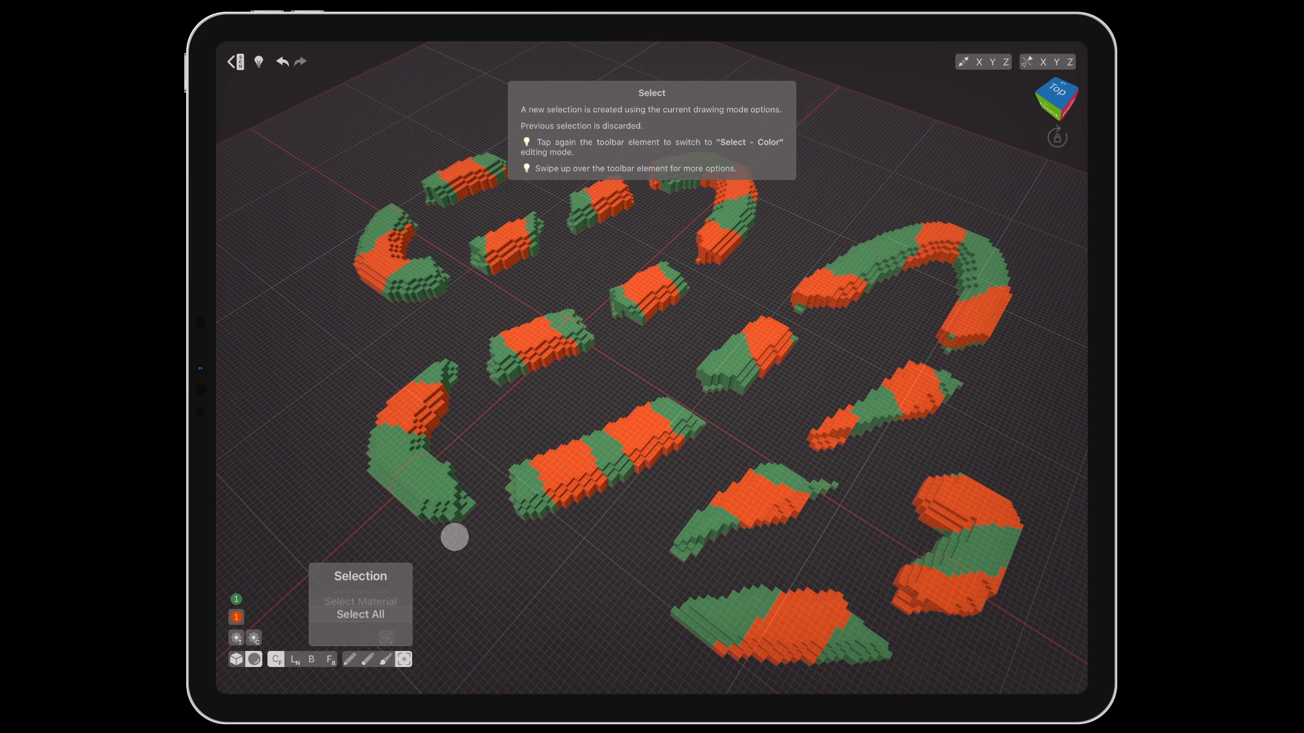
left_click(359, 602)
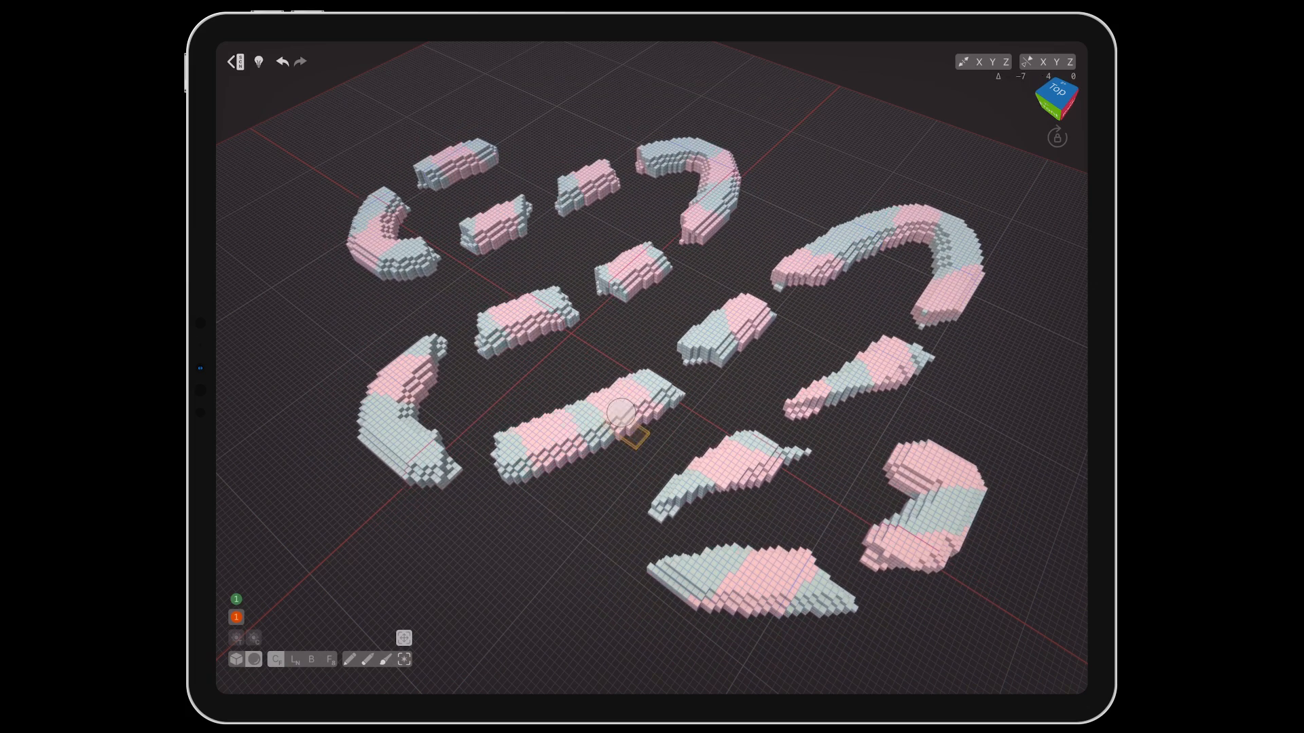
Step: Drag the curve's control points so its loops draw together, apply it and thicken the stroke
left_click_drag(639, 416, 731, 322)
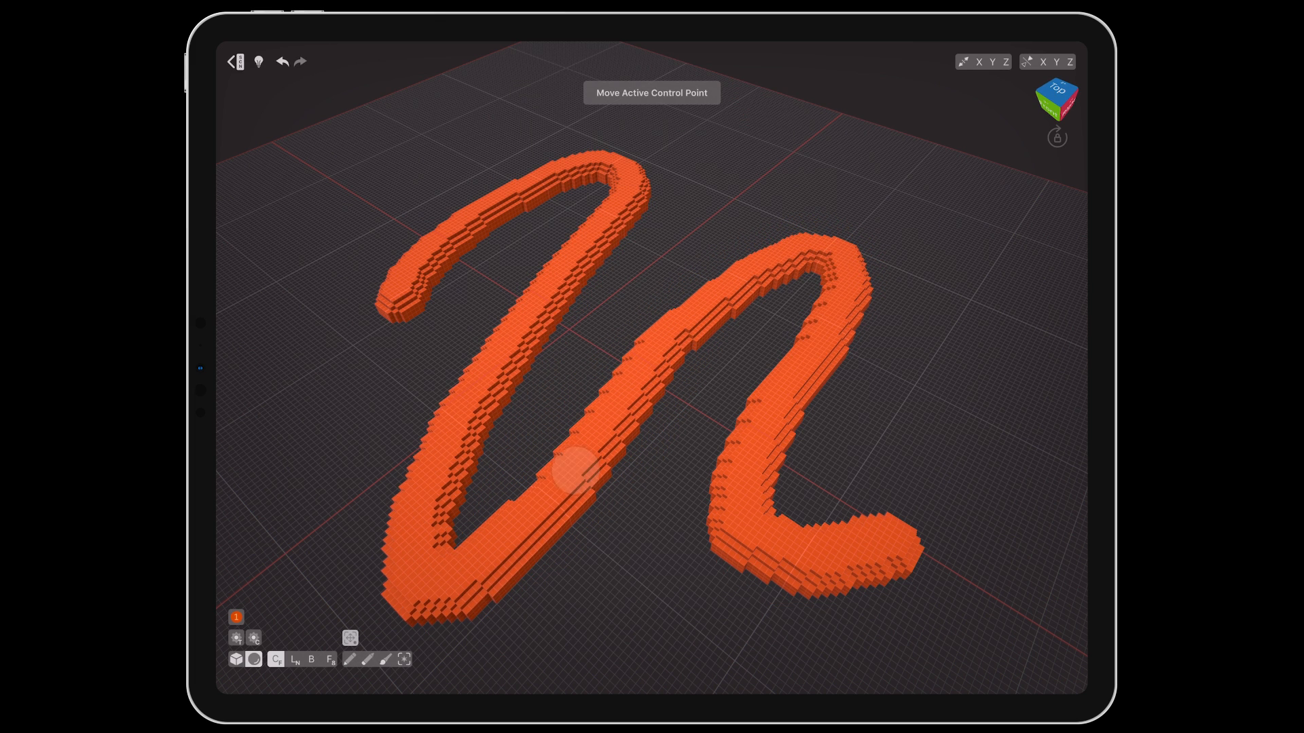
left_click_drag(573, 469, 627, 283)
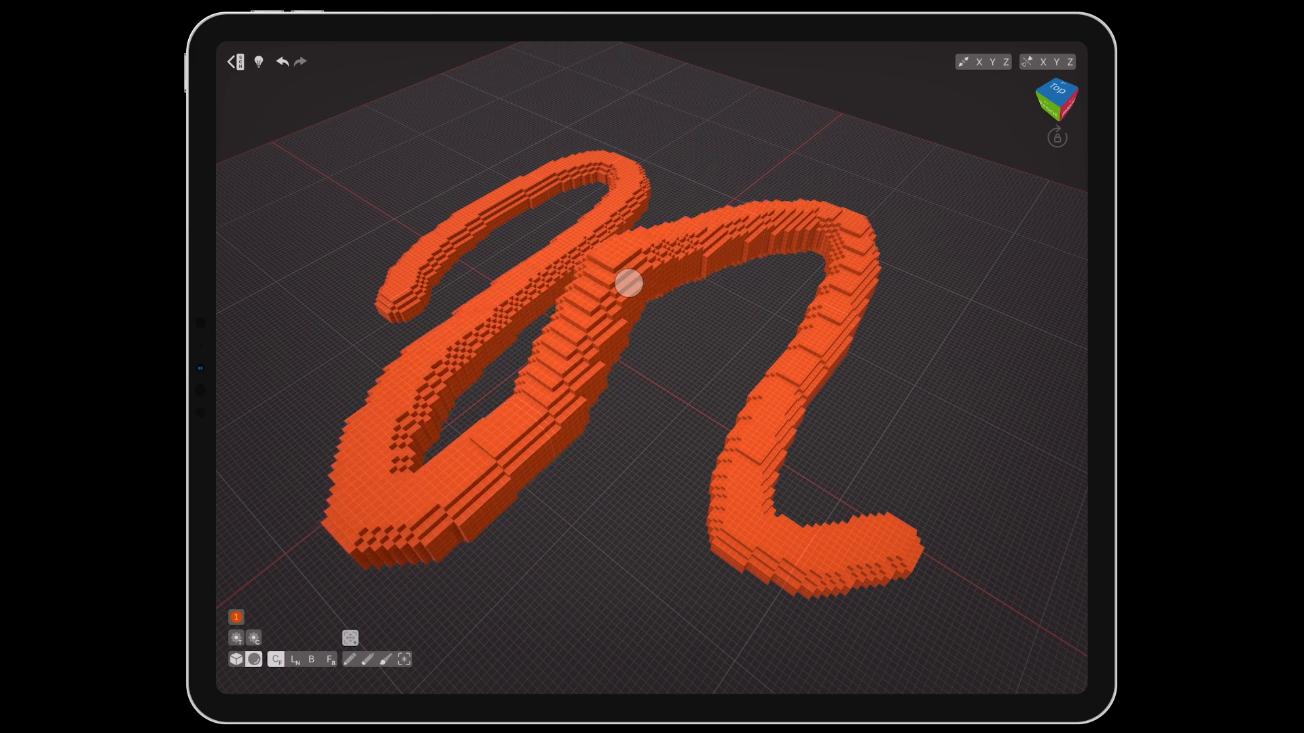
left_click_drag(627, 283, 649, 350)
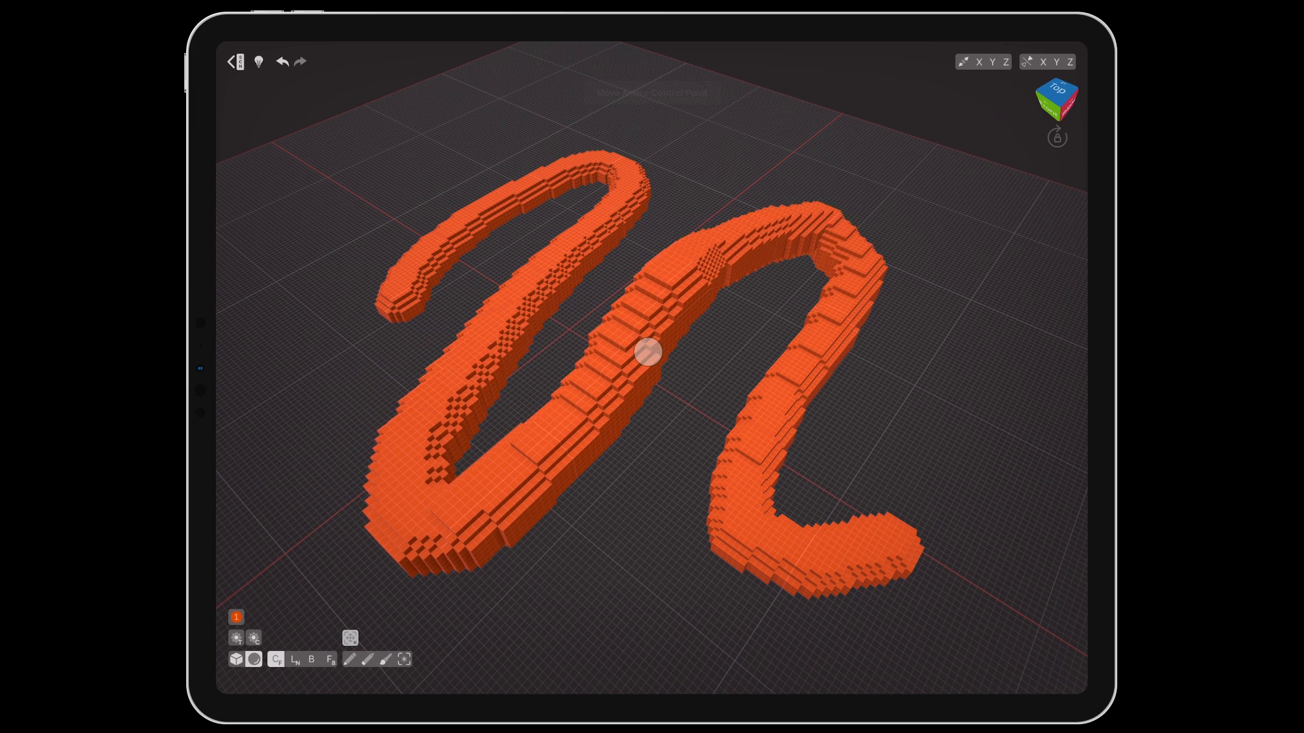
left_click(349, 638)
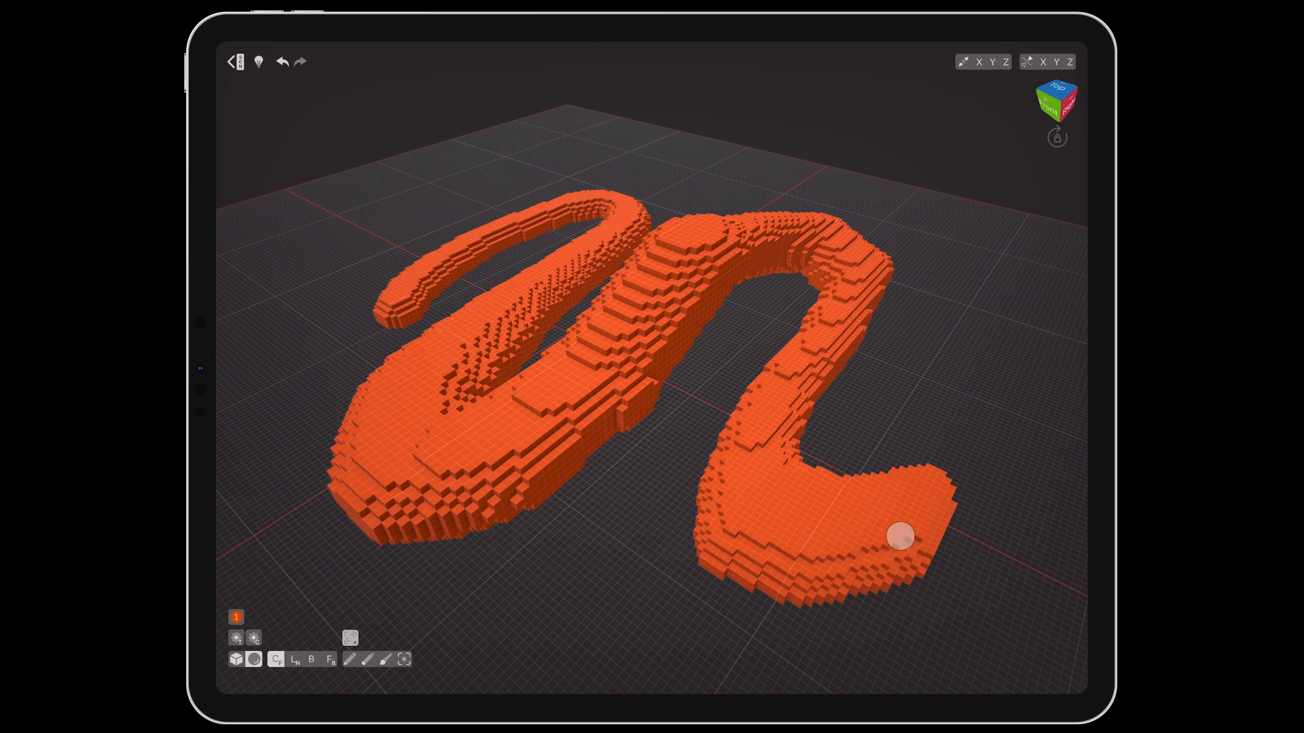
left_click(349, 635)
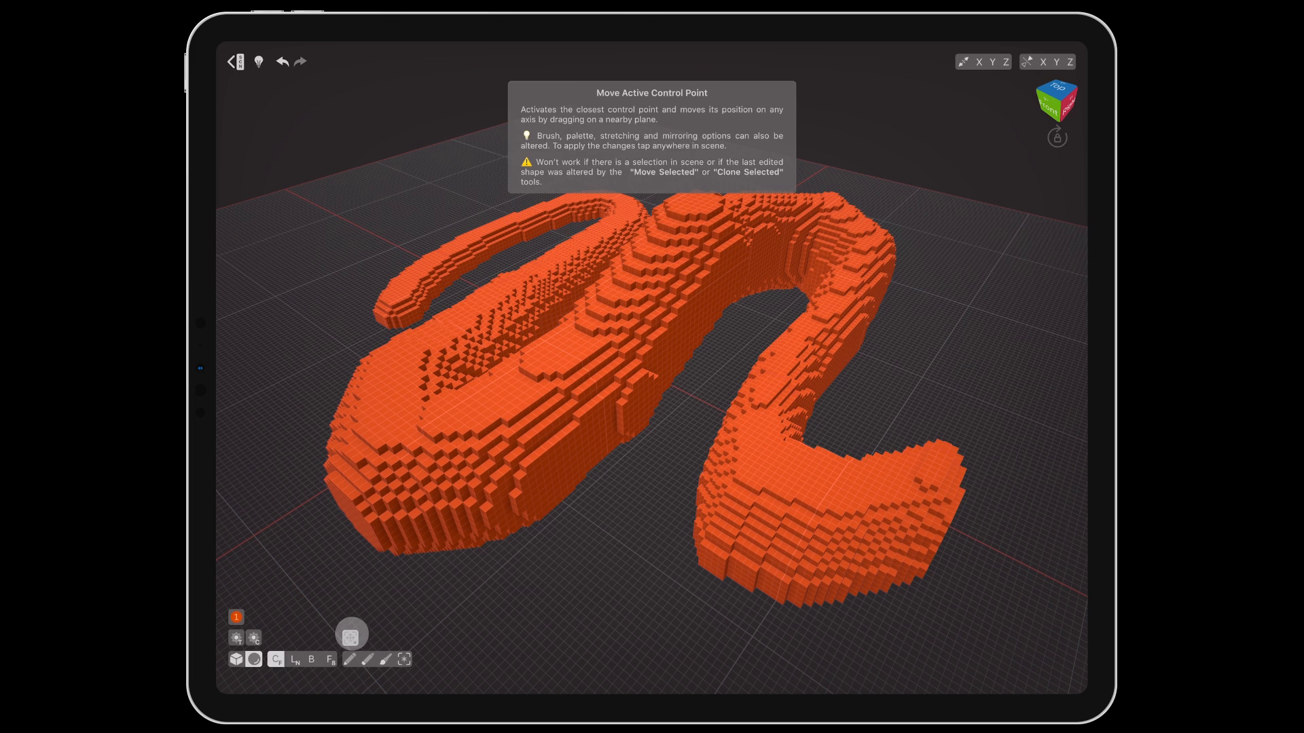
left_click(350, 635)
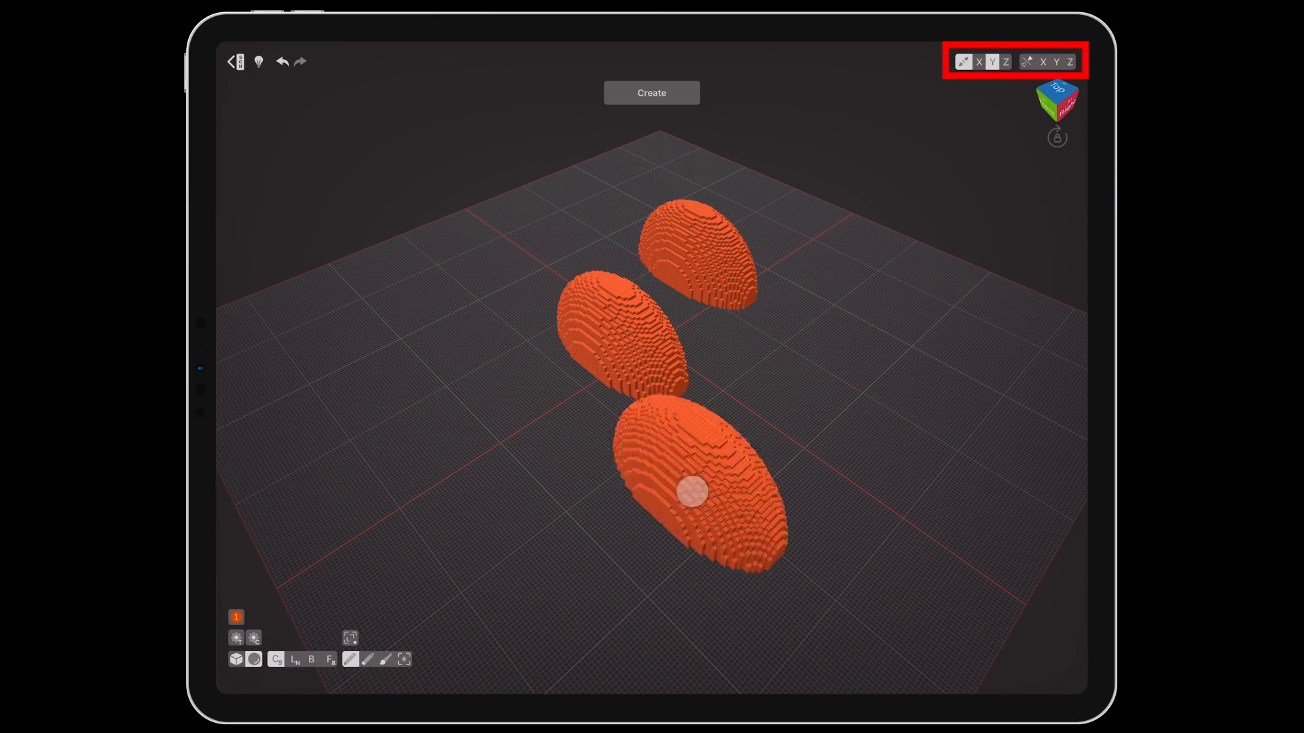
Step: Add another mirrored orange egg shape with the Create tool
left_click(1005, 61)
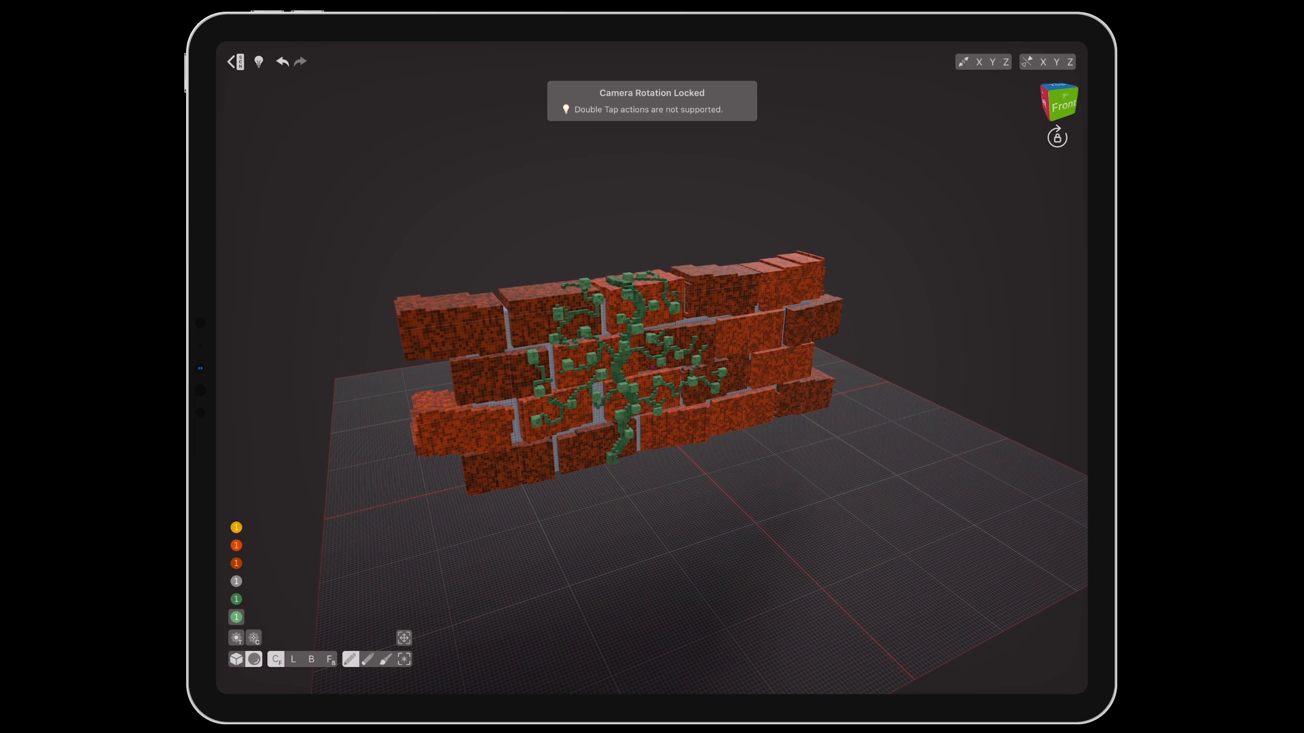
Step: Change the scene view from the view cube menu and undo the last added voxels
left_click(1057, 136)
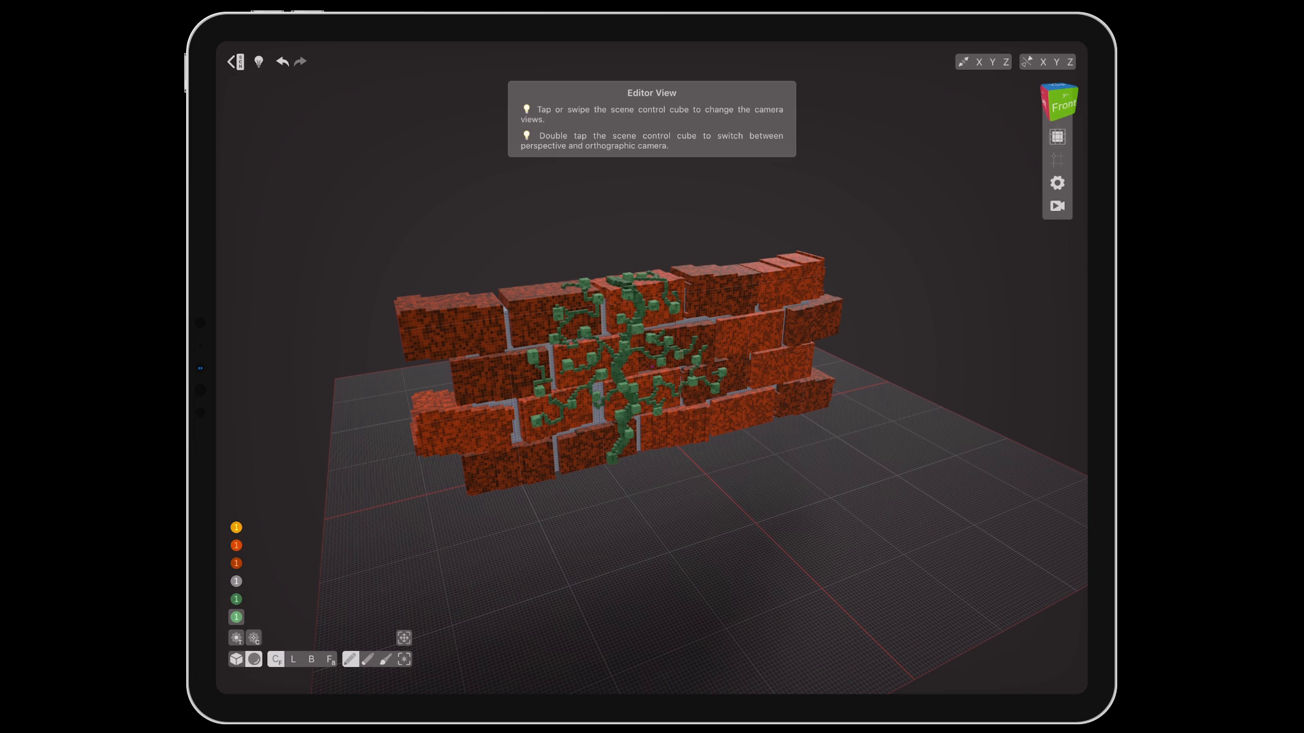
left_click(1058, 102)
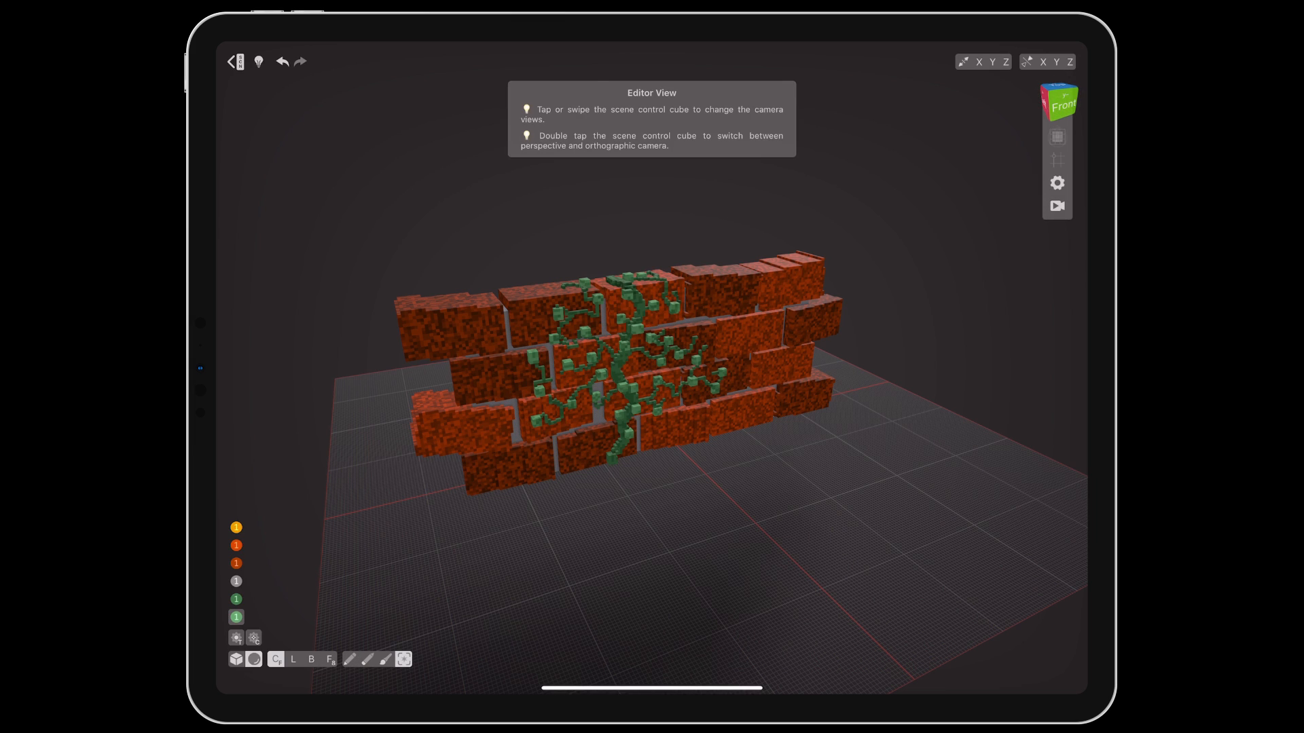
left_click(349, 660)
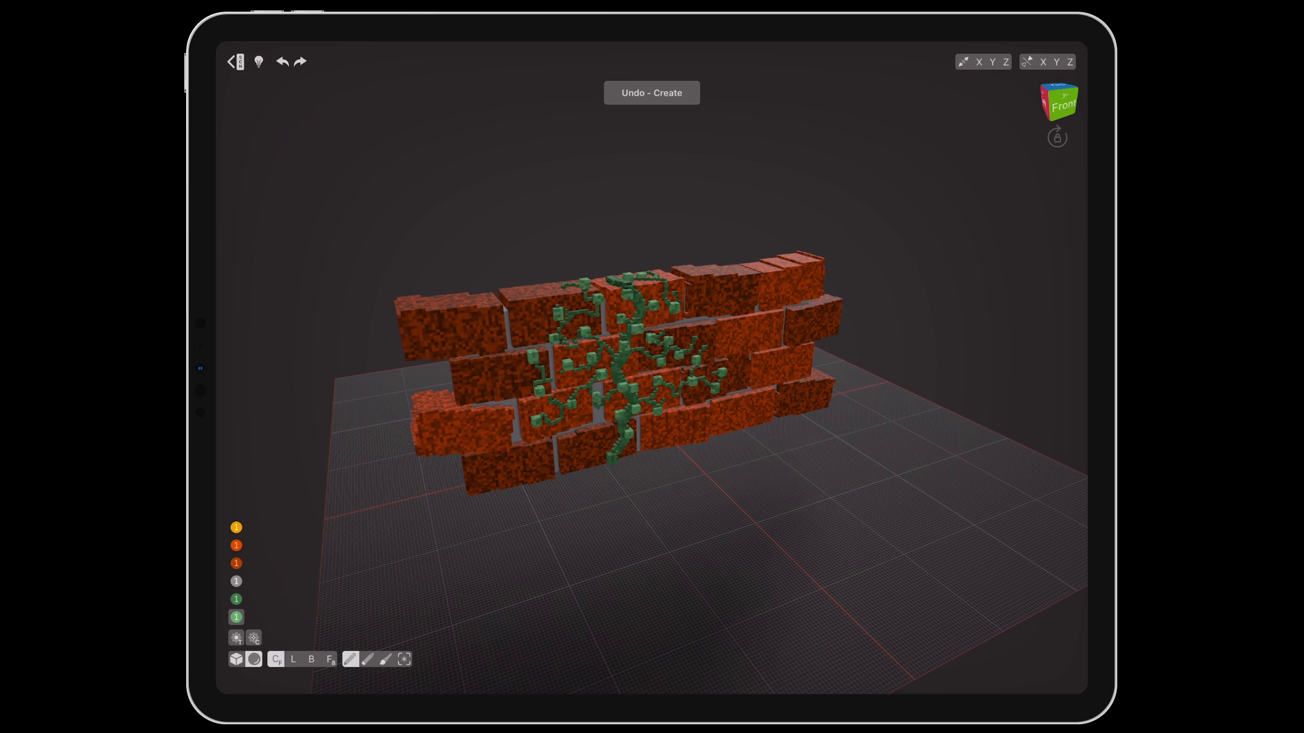
Step: Reopen the view cube menu and show the brick wall in presenter view
left_click(1057, 182)
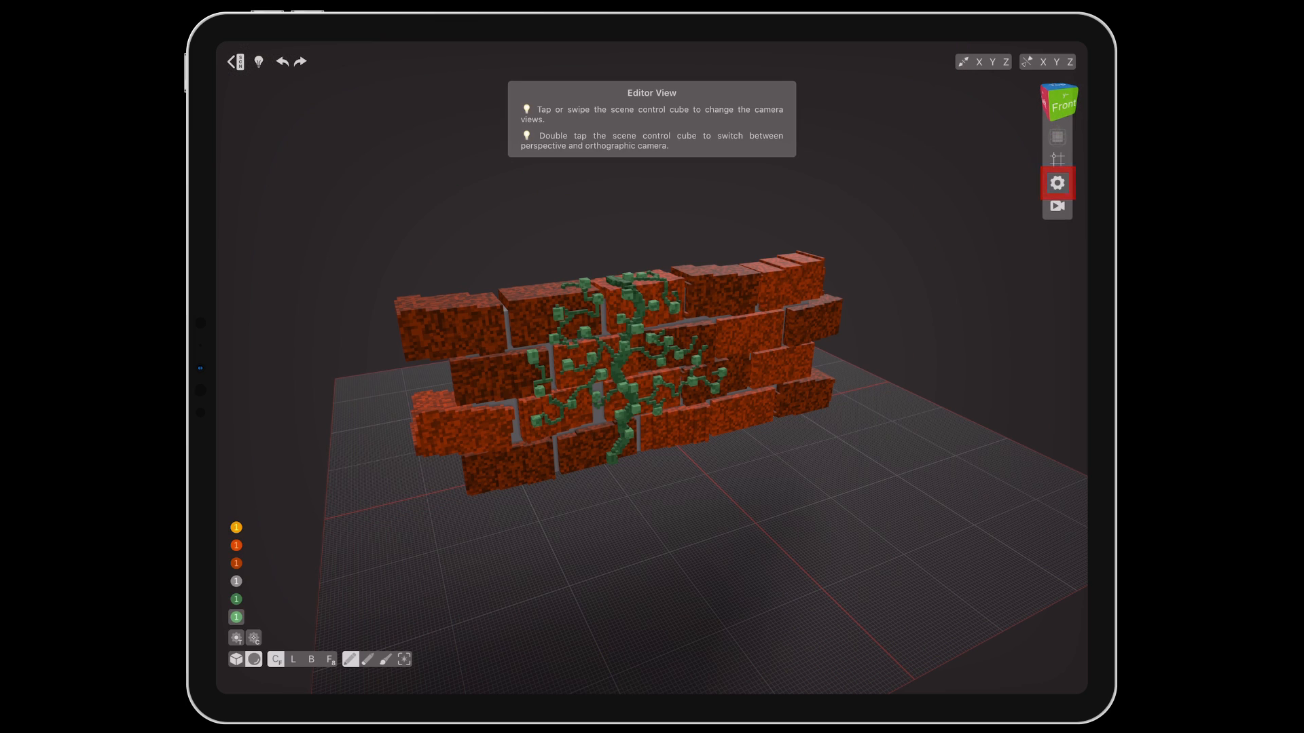
left_click(1057, 182)
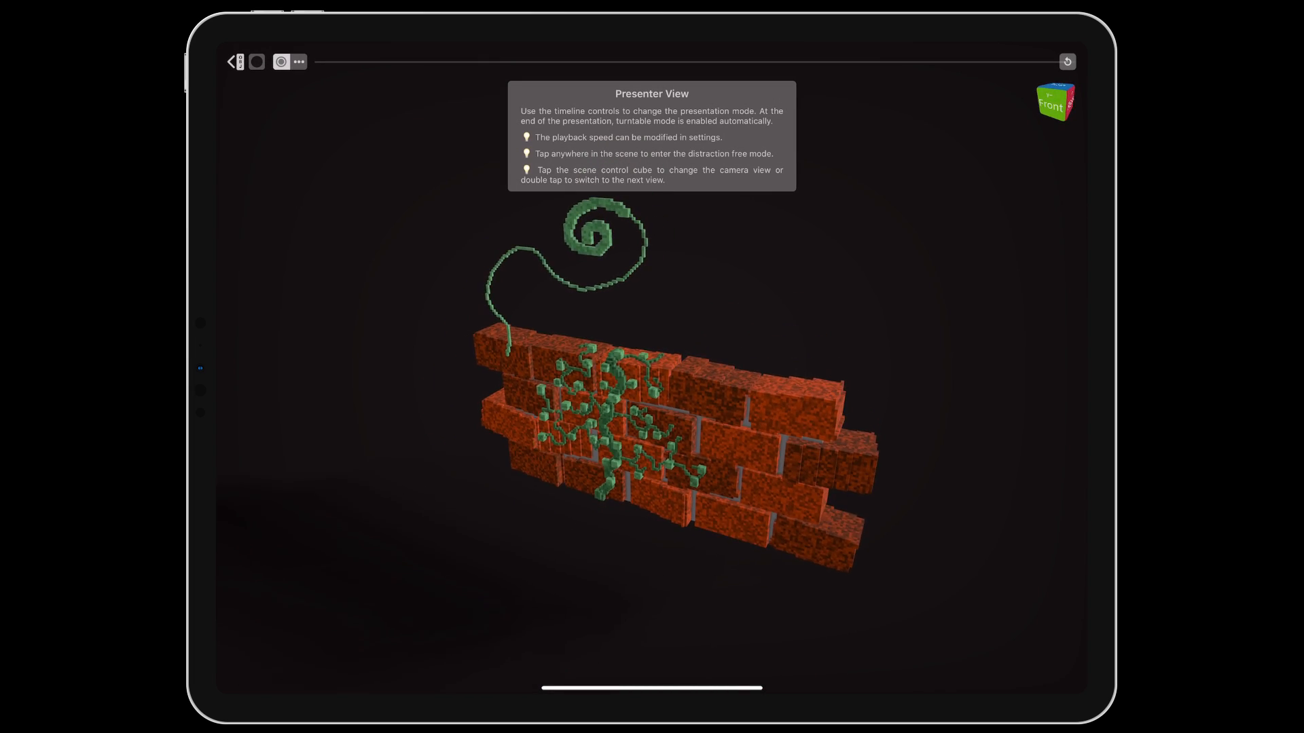
Step: Turn the vine-covered wall in presenter view to see it from the back
left_click(1054, 102)
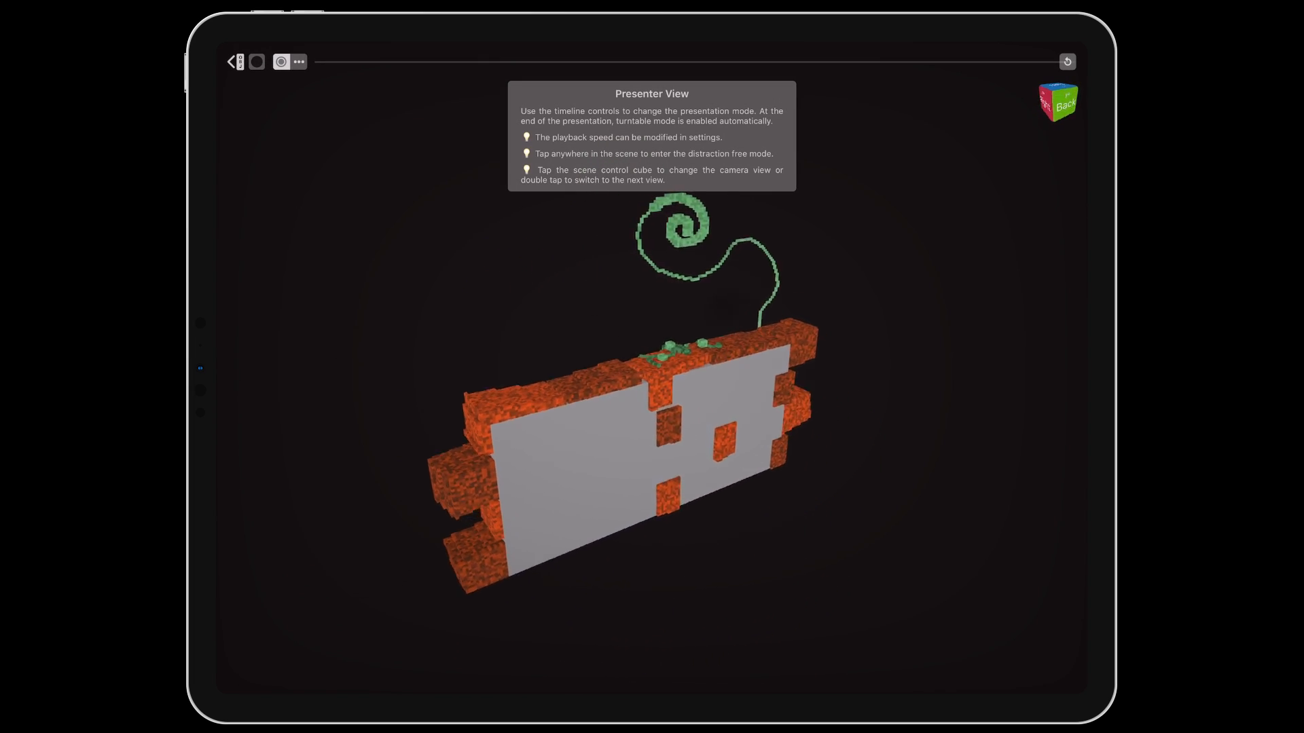
left_click(1057, 102)
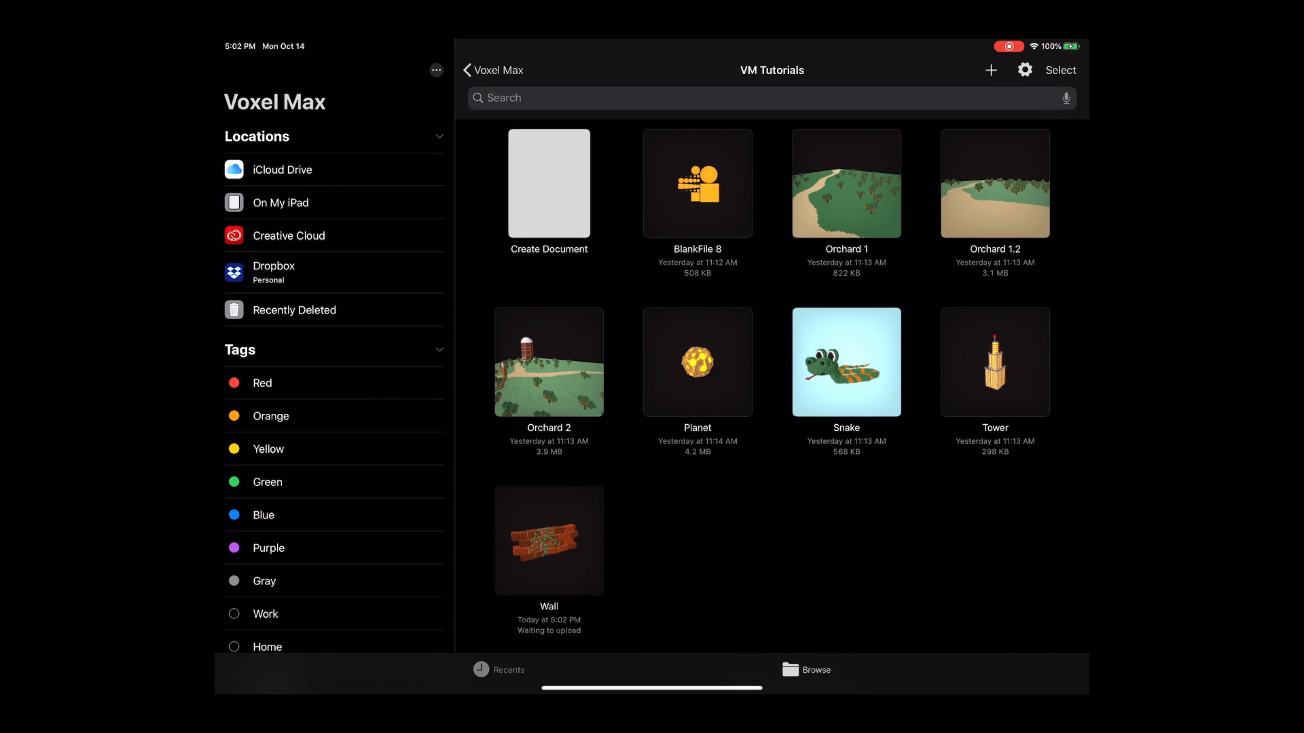
Step: Select the Wall file in the VM Tutorials folder and share it
left_click(1061, 70)
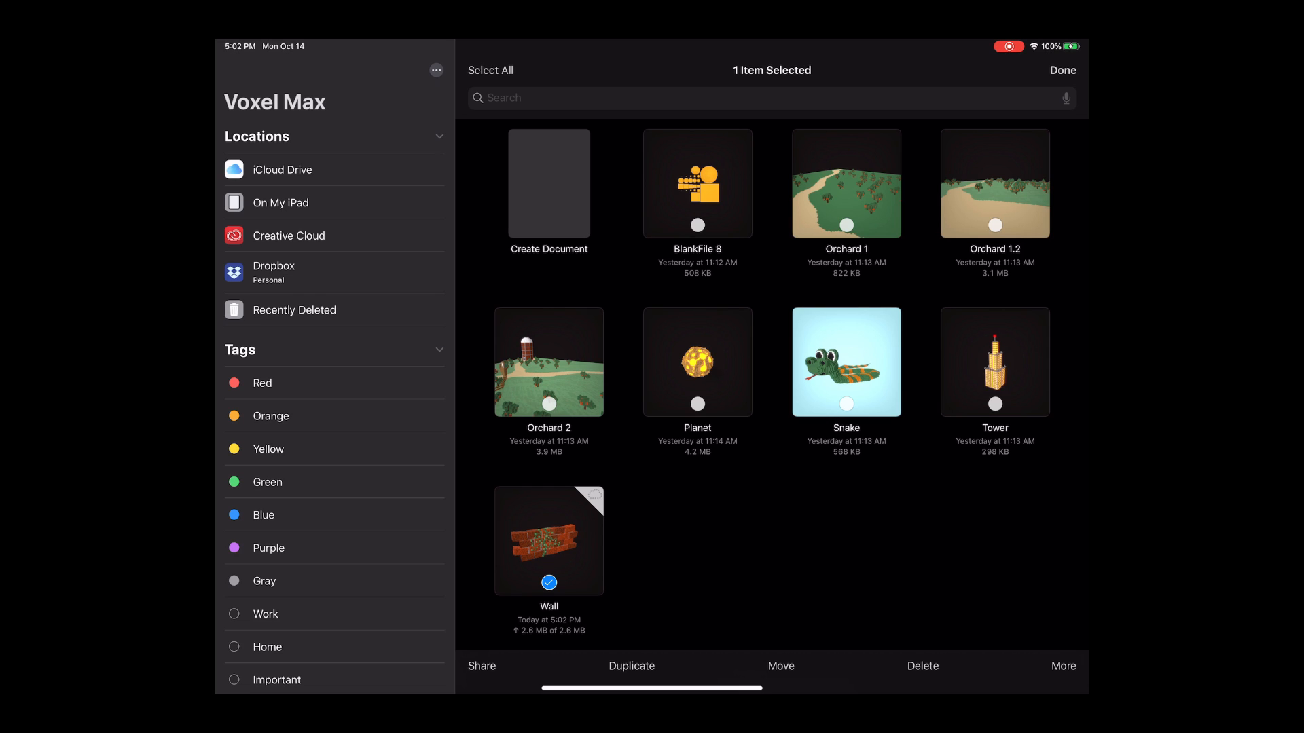
left_click(481, 666)
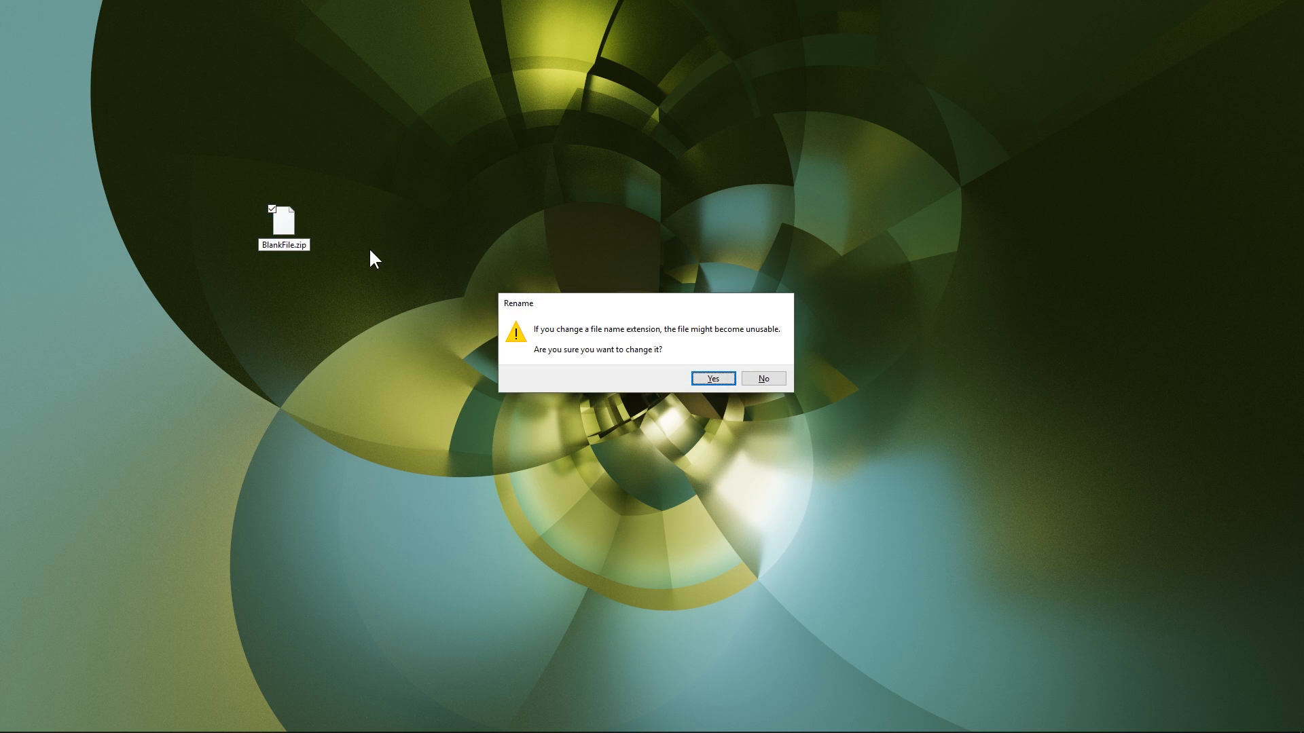
Step: Confirm renaming to BlankFile.zip and open the folder inside the archive
left_click(711, 379)
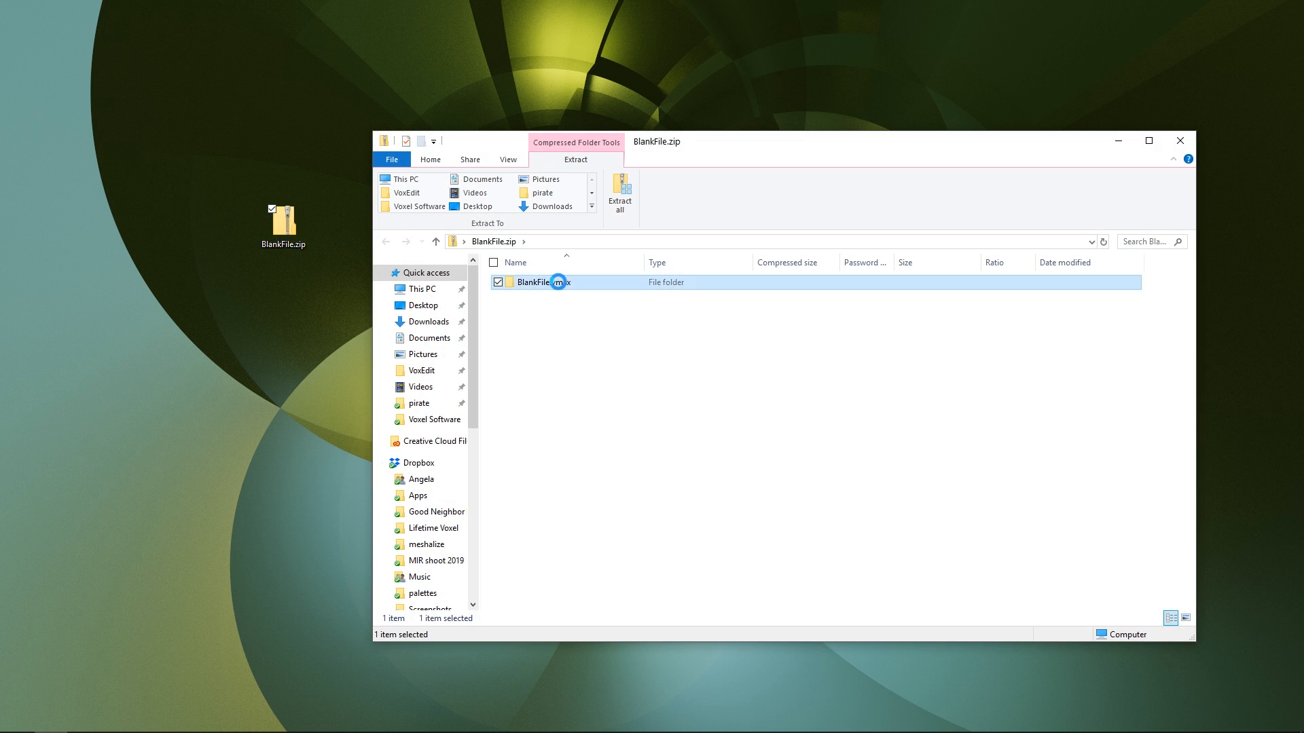
double_click(541, 282)
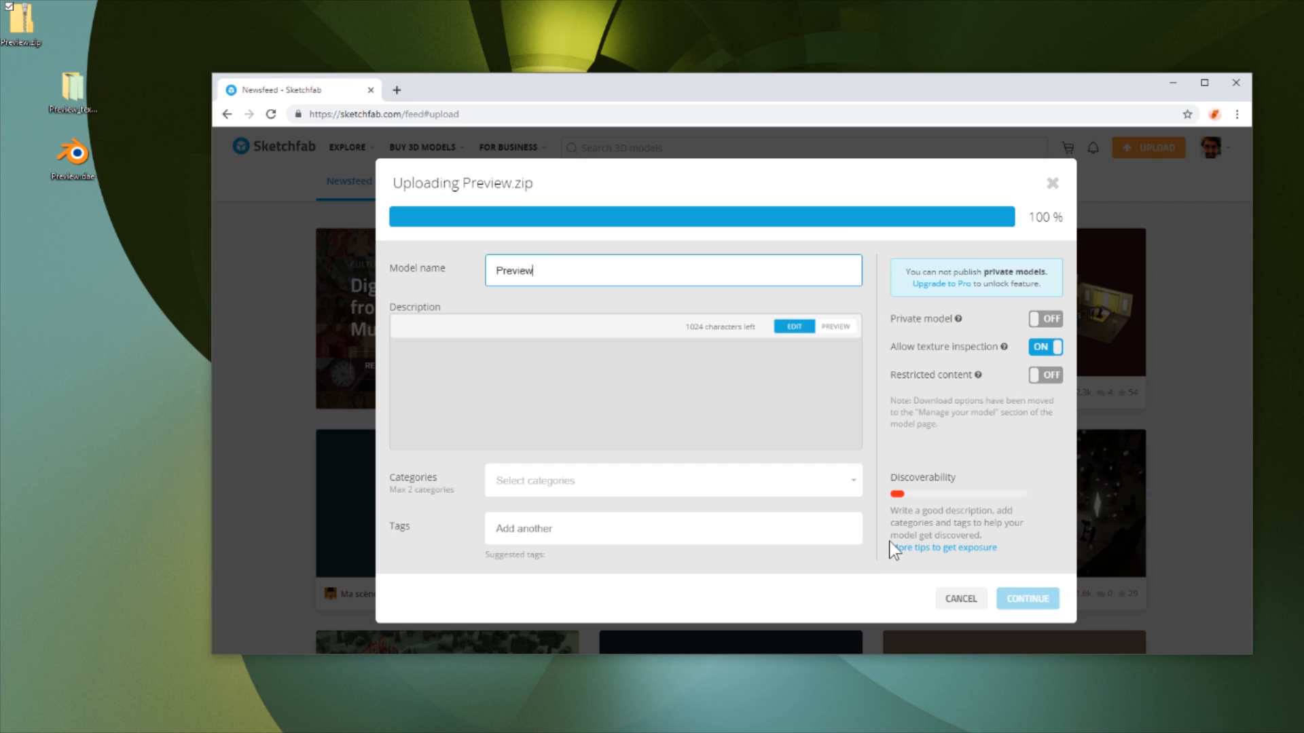
Step: Continue past the Preview.zip upload and orbit the draft model in the viewer
left_click(1027, 599)
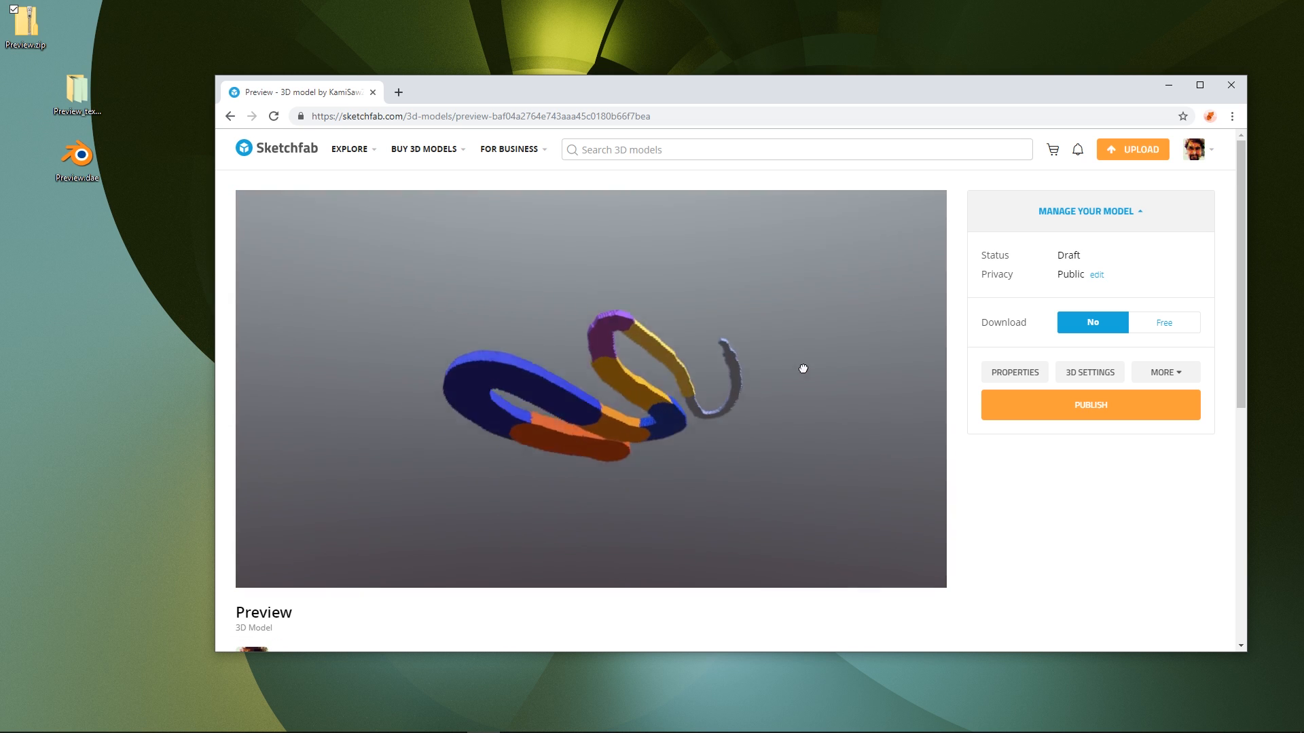
left_click_drag(803, 368, 364, 508)
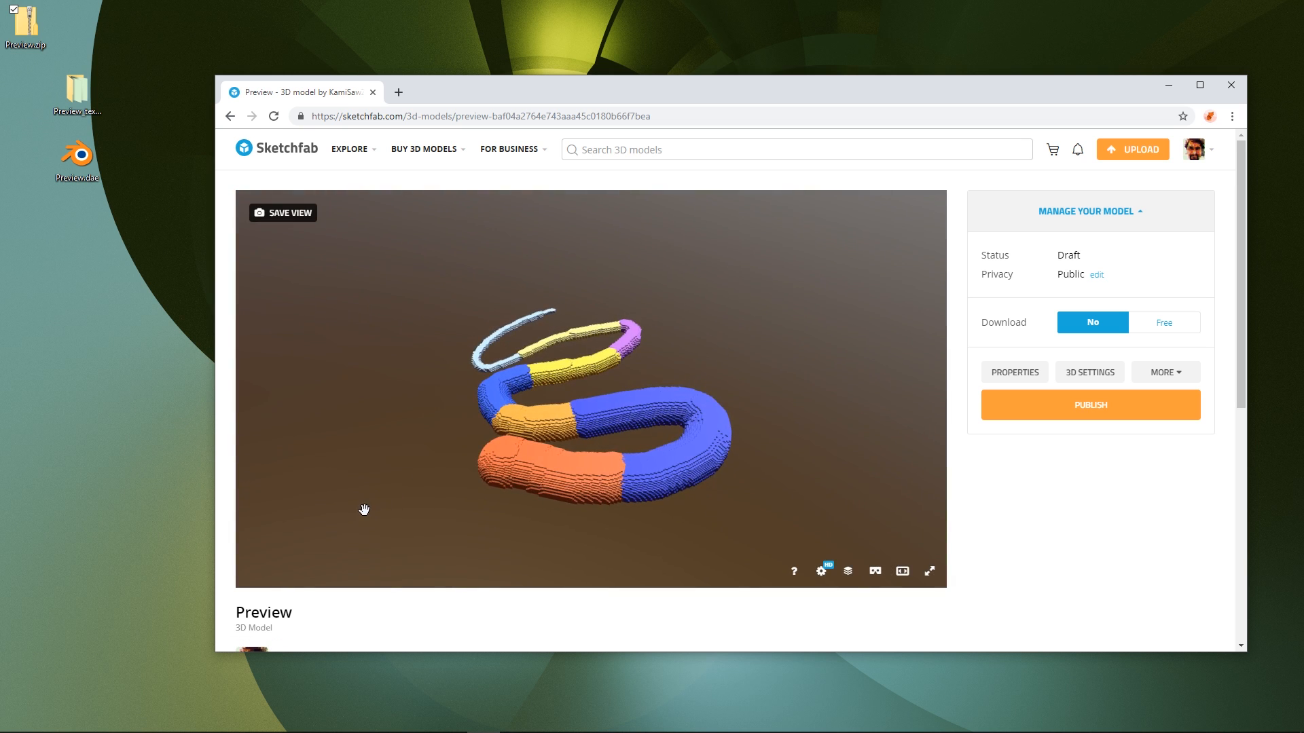